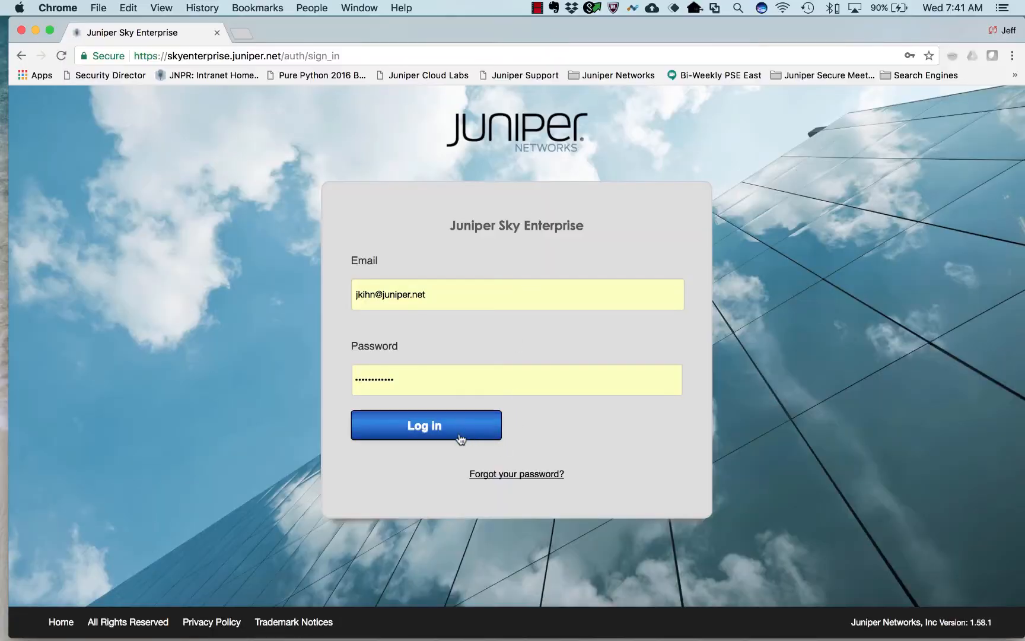
pyautogui.click(456, 439)
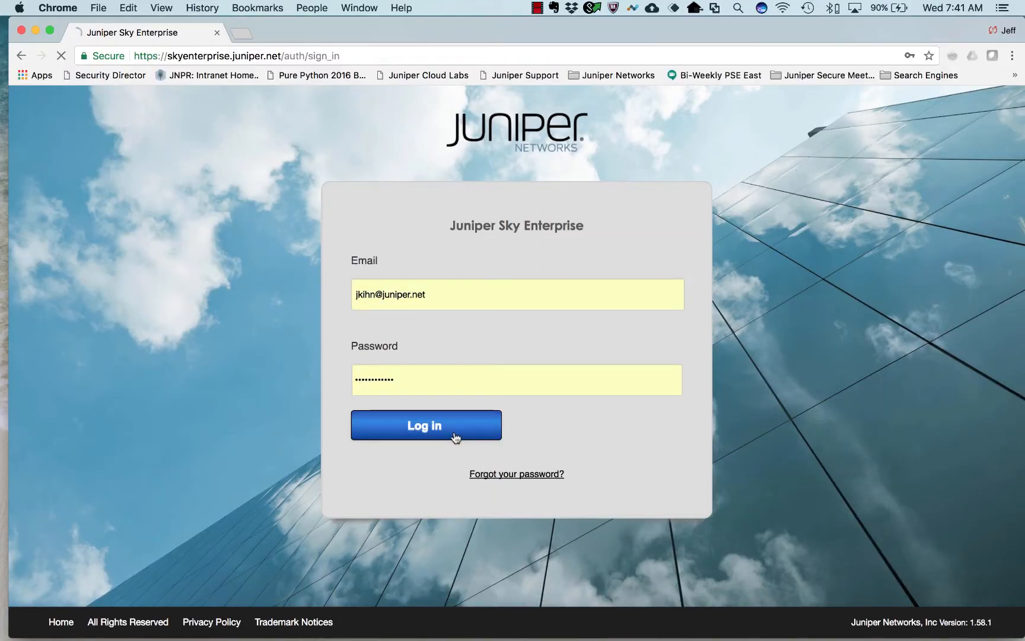
pyautogui.click(425, 425)
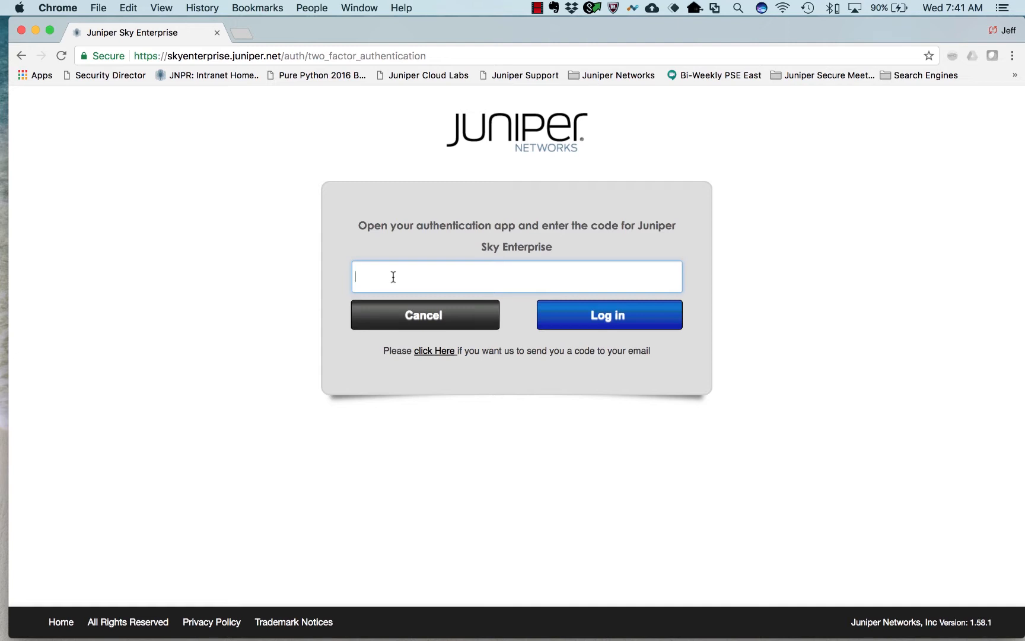
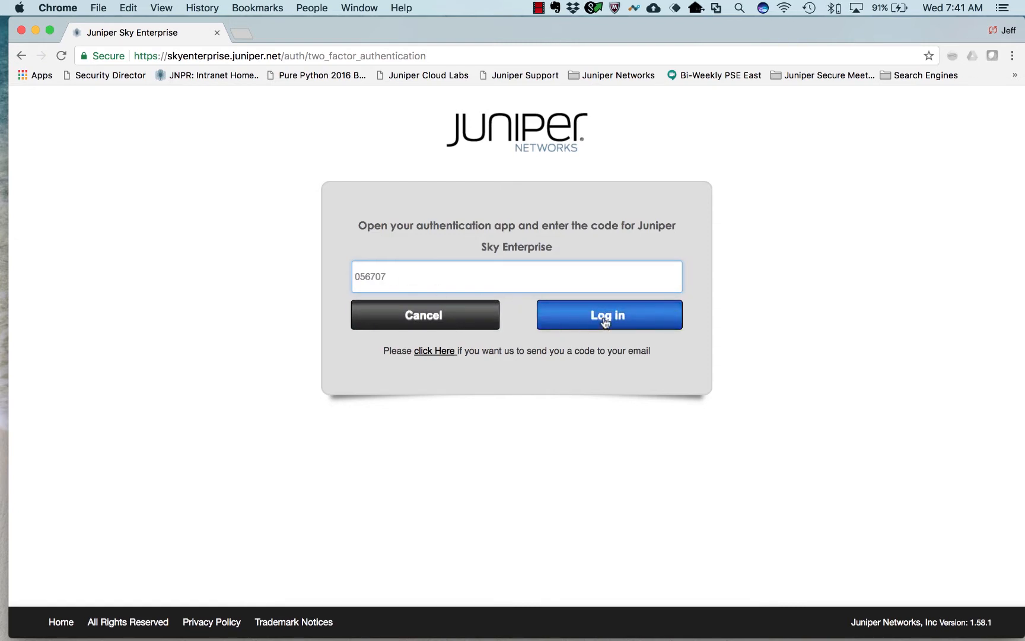
pyautogui.click(610, 314)
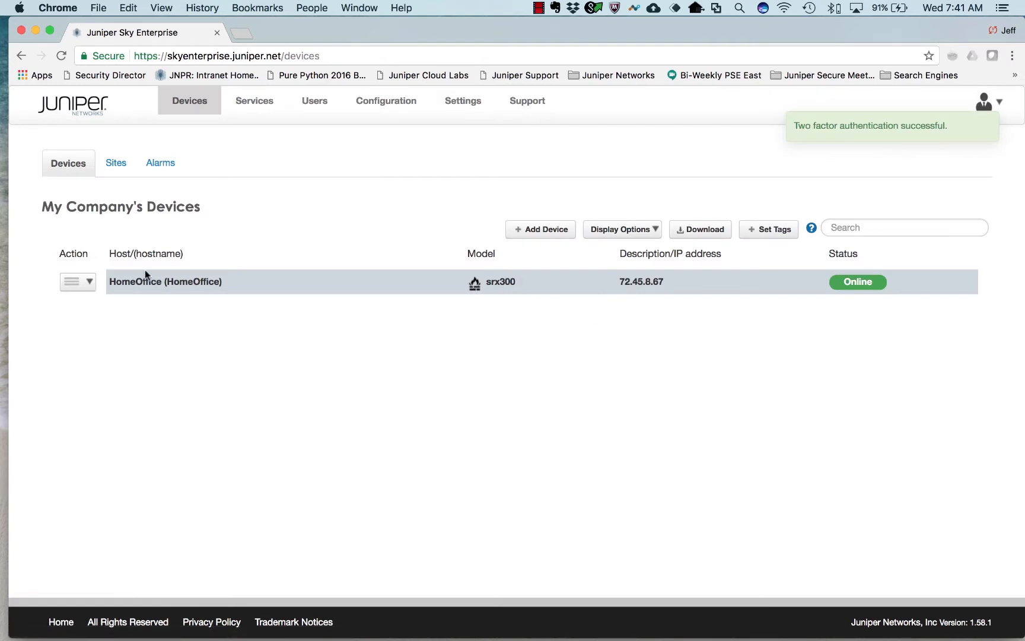
# Open the HomeOffice device's policies and start a new Lab-Net → Home-Network policy.
pyautogui.click(78, 281)
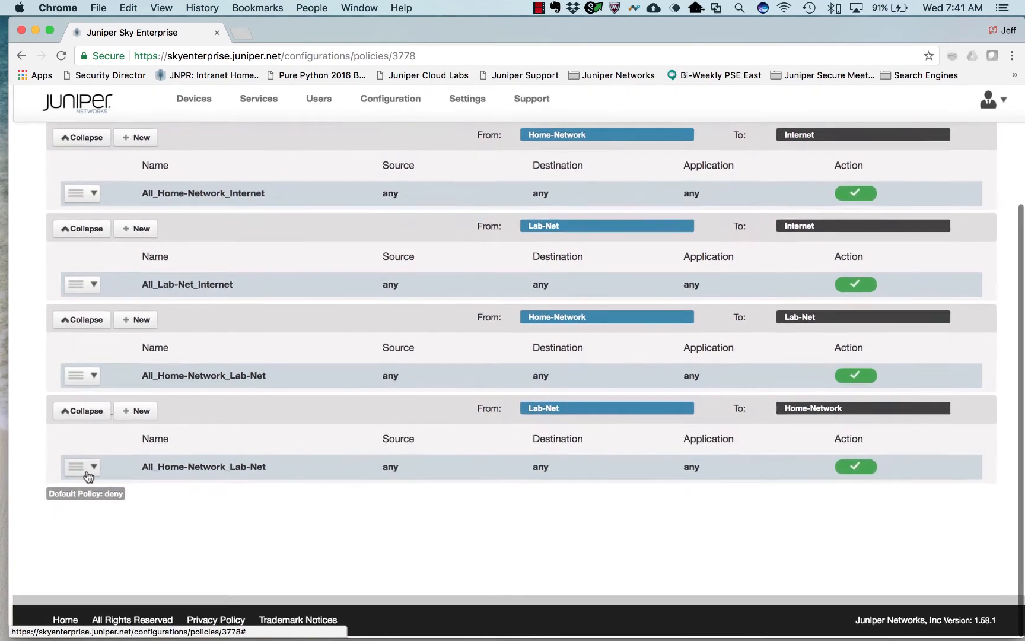
pyautogui.click(81, 466)
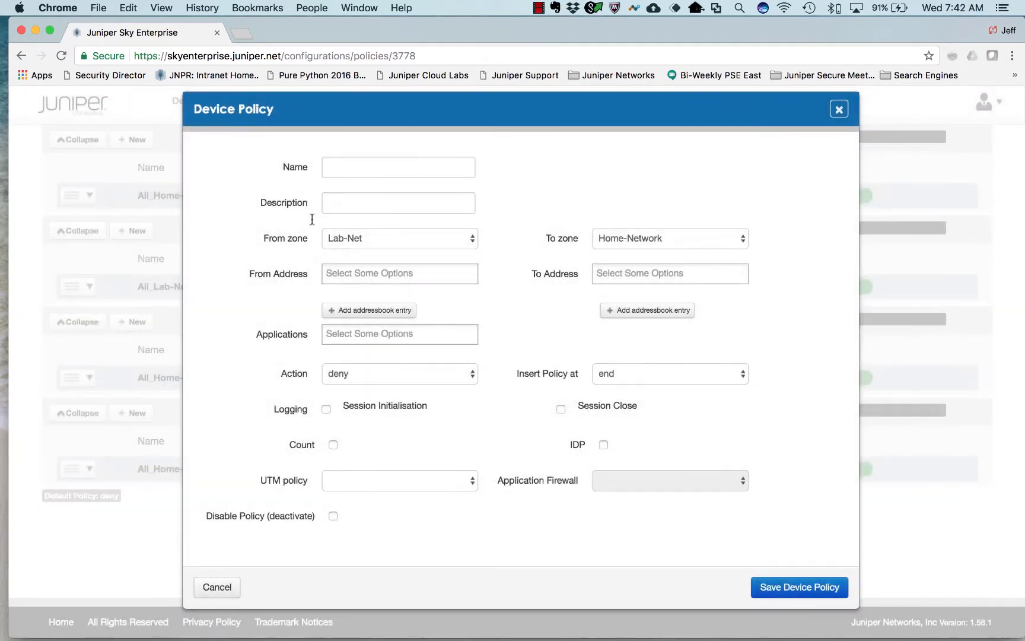
# Name the policy DenyFTP with source and destination addresses set to any.
pyautogui.click(399, 167)
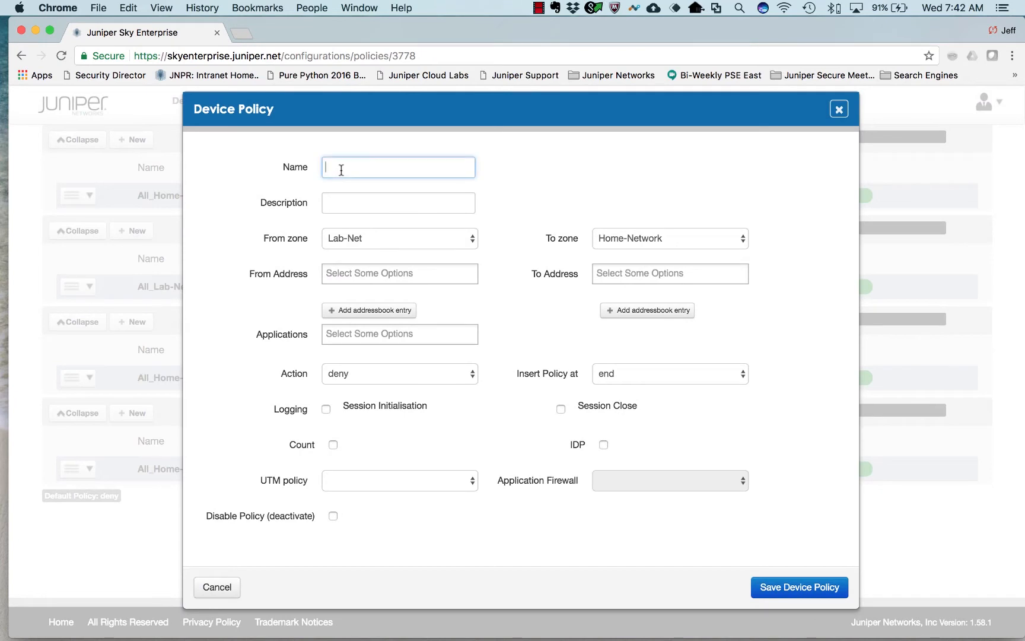
pyautogui.write('Deny')
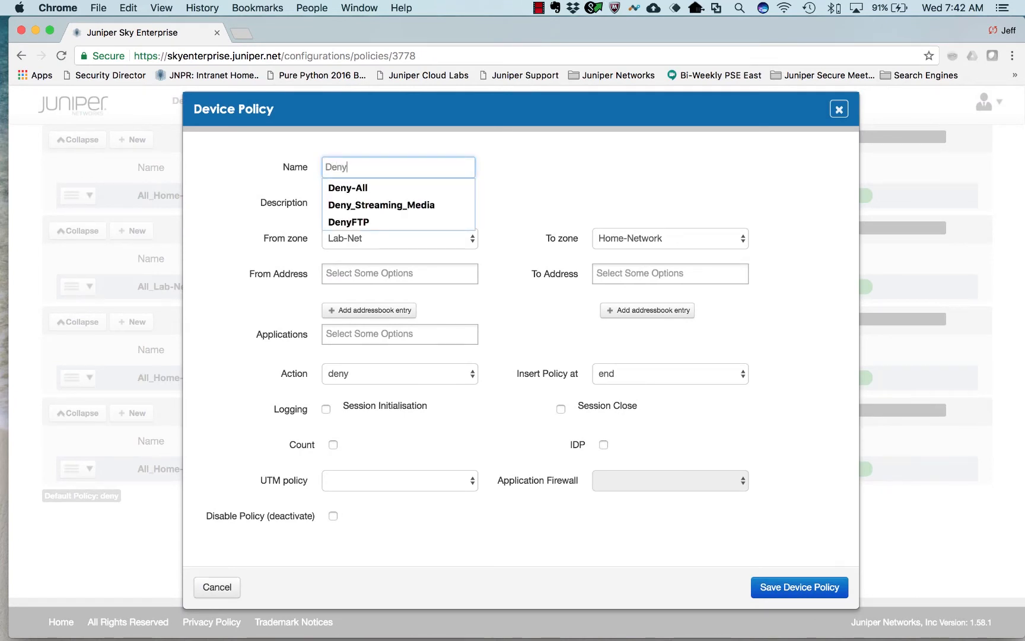
pyautogui.click(349, 222)
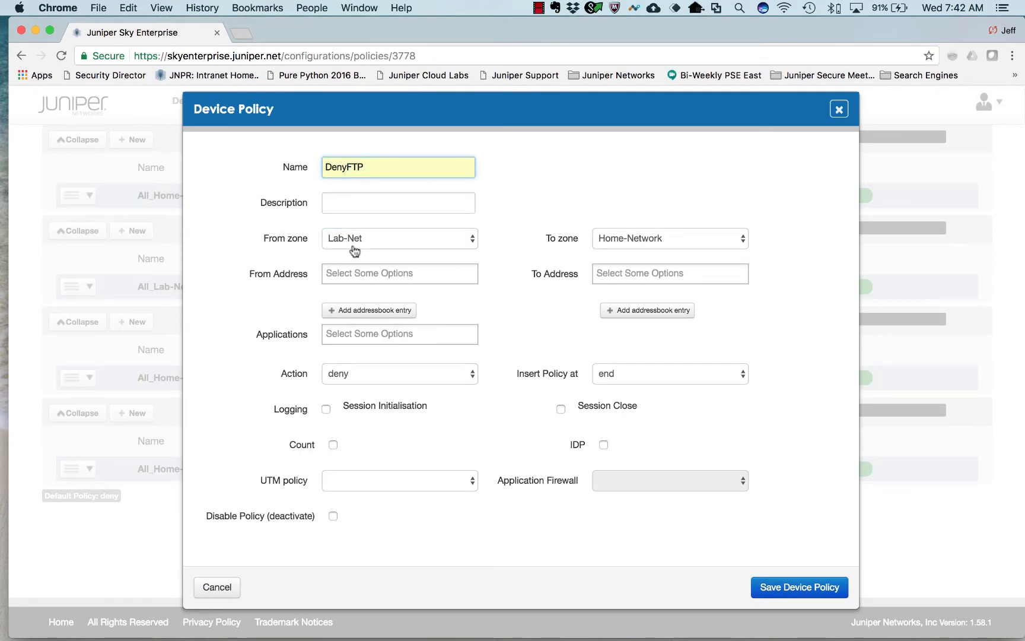
pyautogui.moveTo(652, 231)
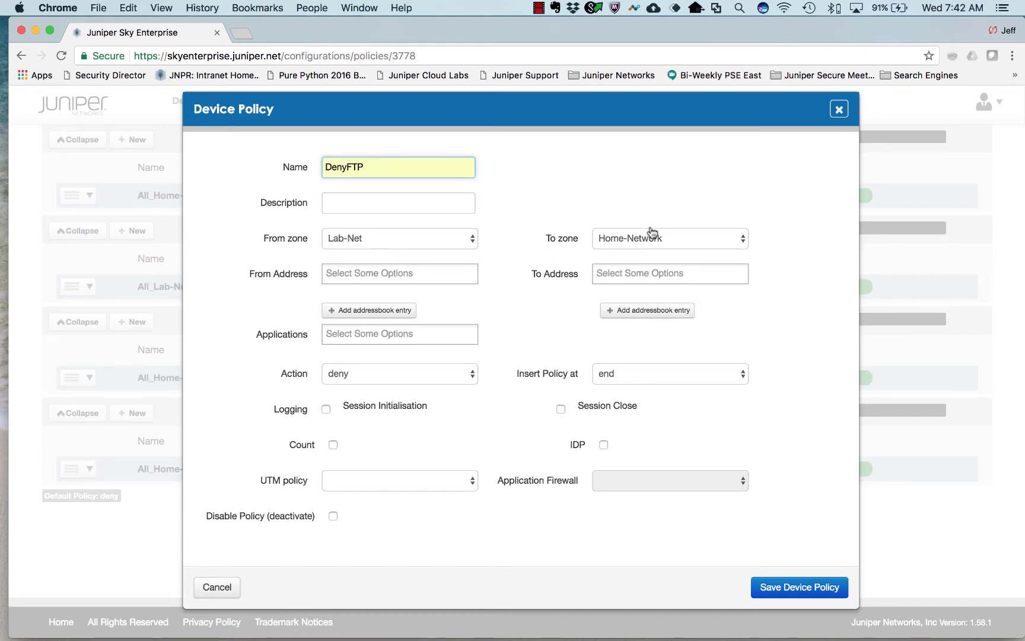
pyautogui.click(399, 273)
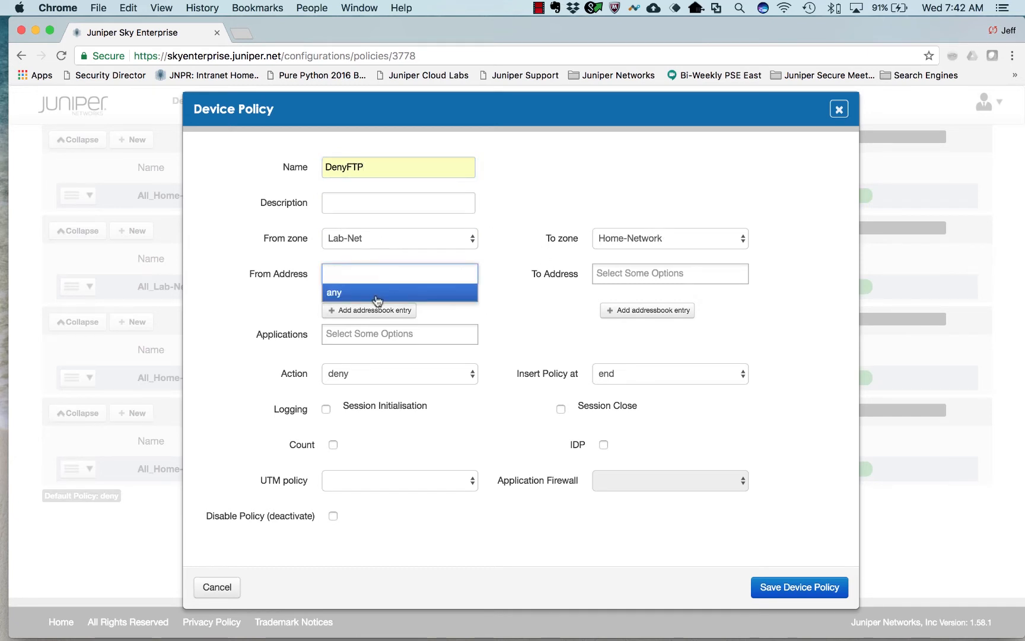
pyautogui.click(671, 273)
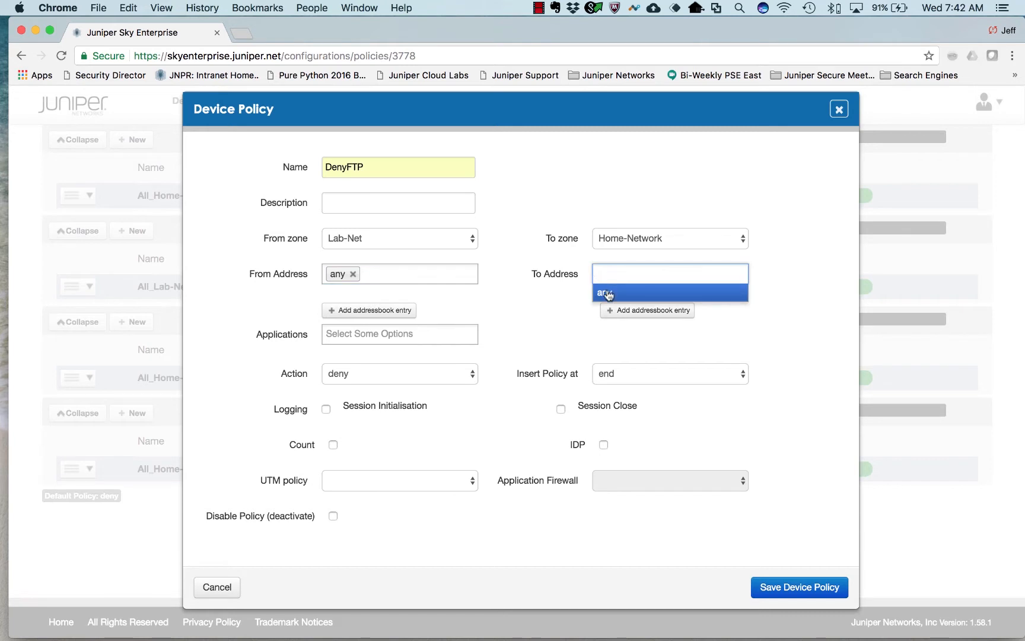
pyautogui.click(605, 292)
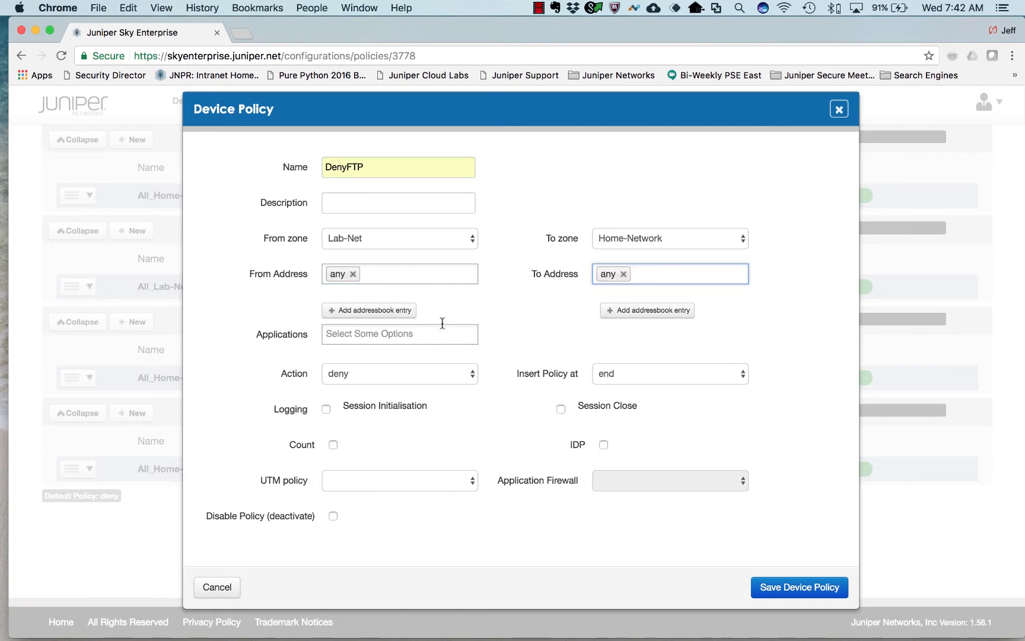
# Choose junos-ftp as the application and save the DenyFTP device policy.
pyautogui.click(398, 334)
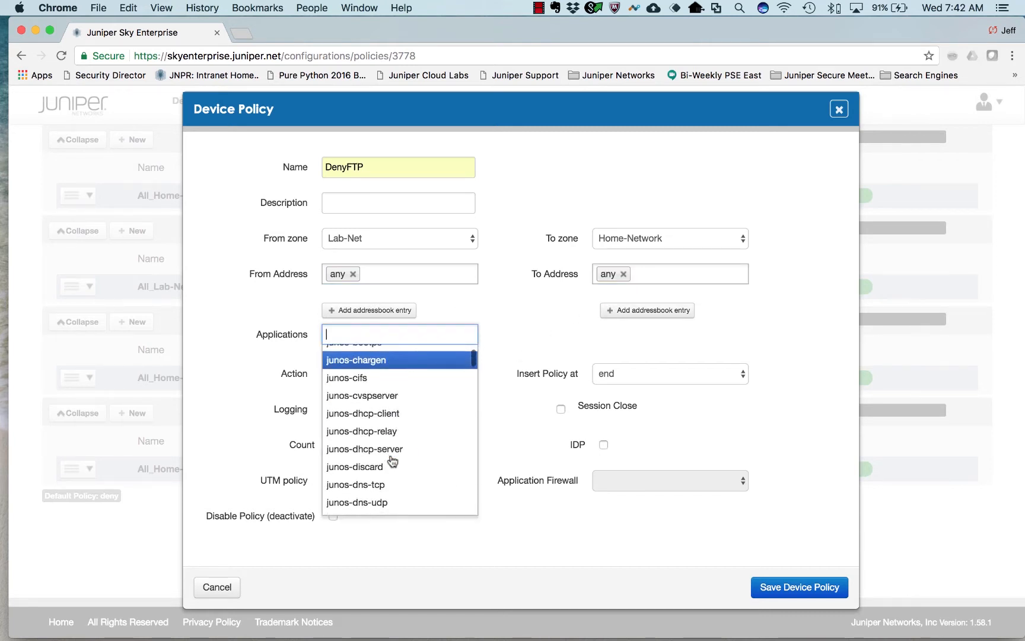
pyautogui.scroll(-3)
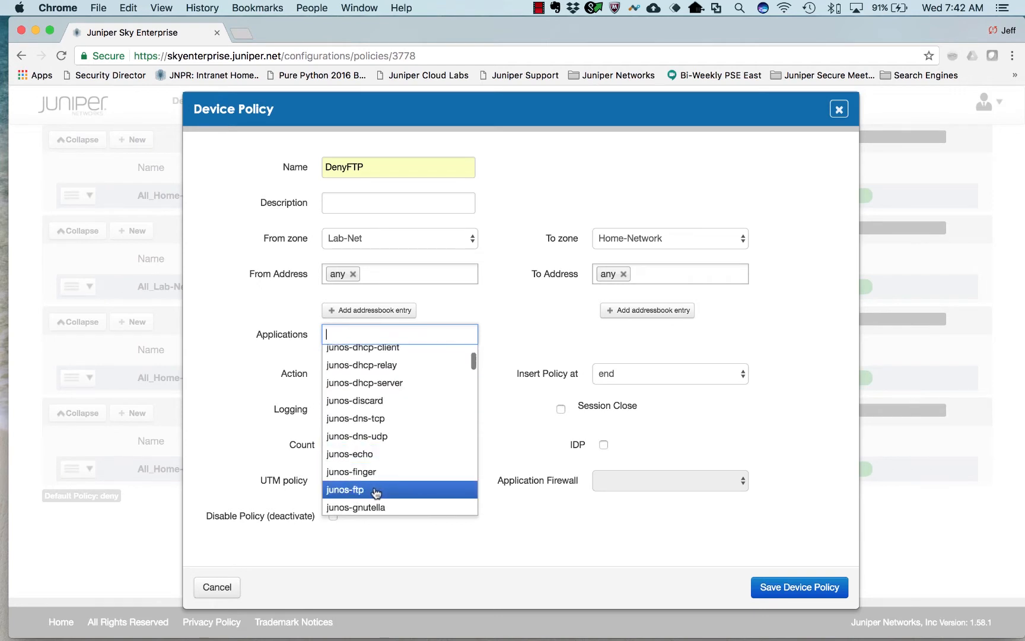
pyautogui.click(345, 490)
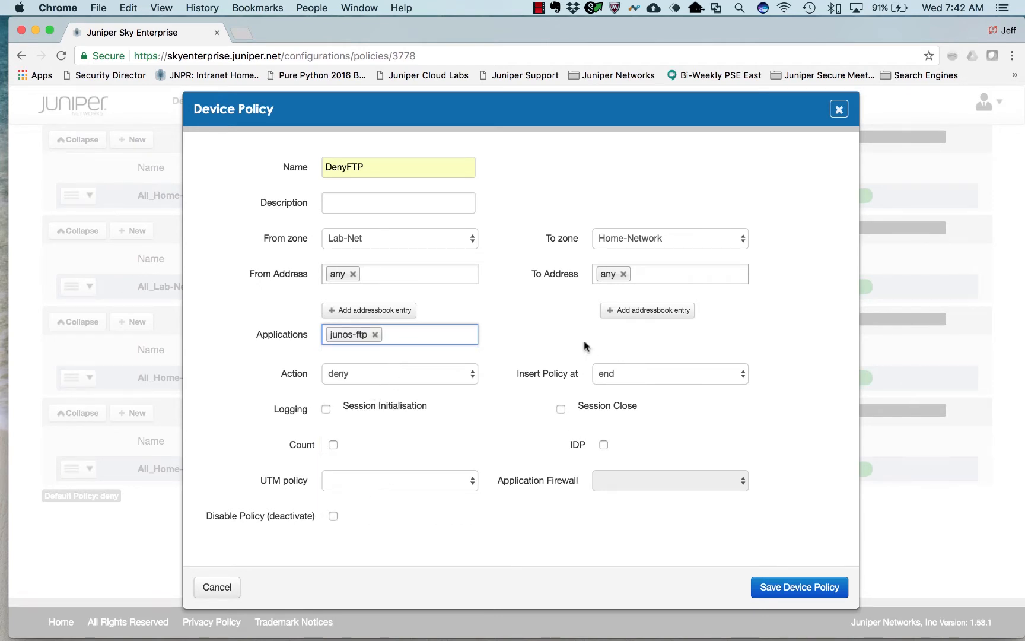
pyautogui.moveTo(804, 470)
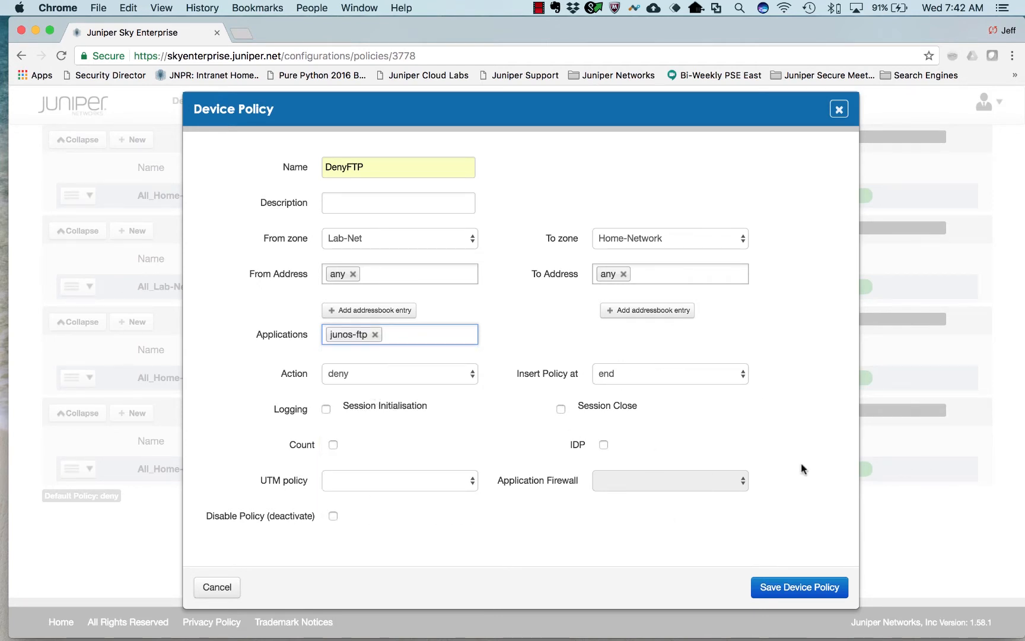
pyautogui.click(800, 587)
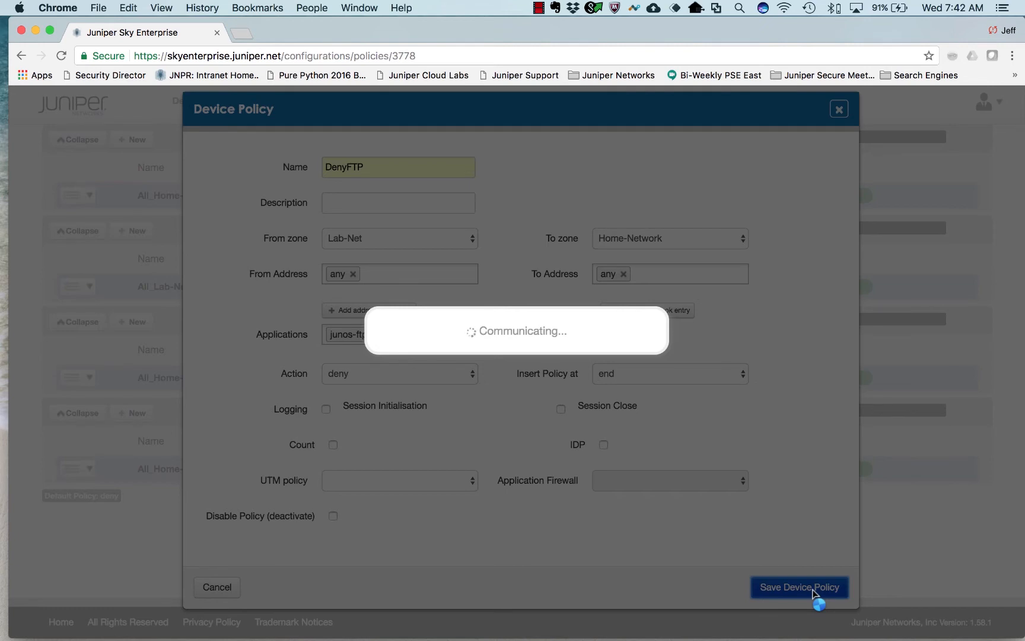
pyautogui.click(800, 586)
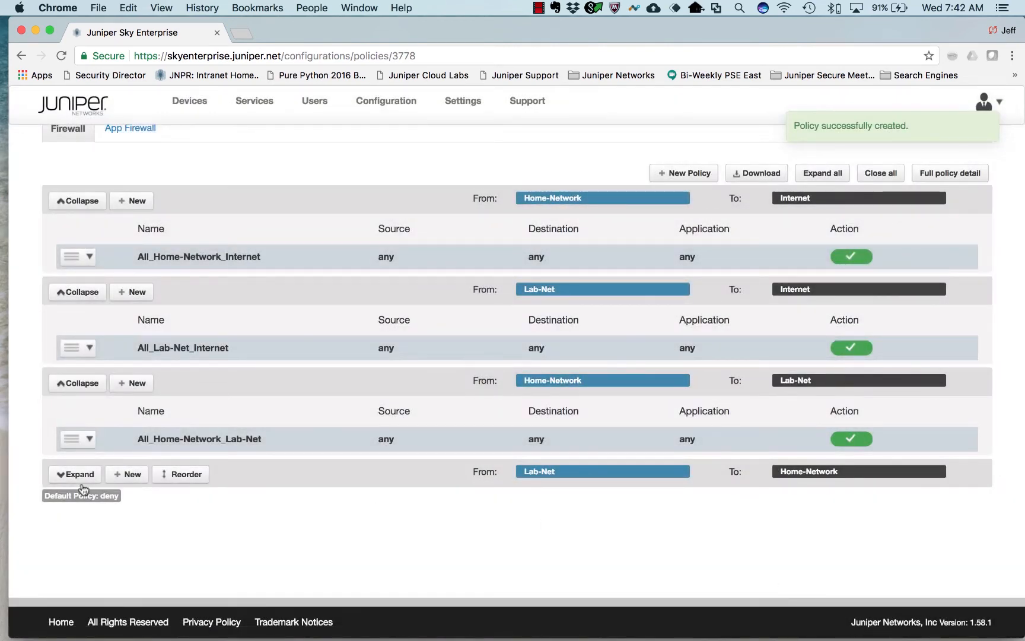
# Reorder the Lab-Net → Home-Network rules so DenyFTP sits above All_Home-Network_Lab-Net.
pyautogui.click(73, 474)
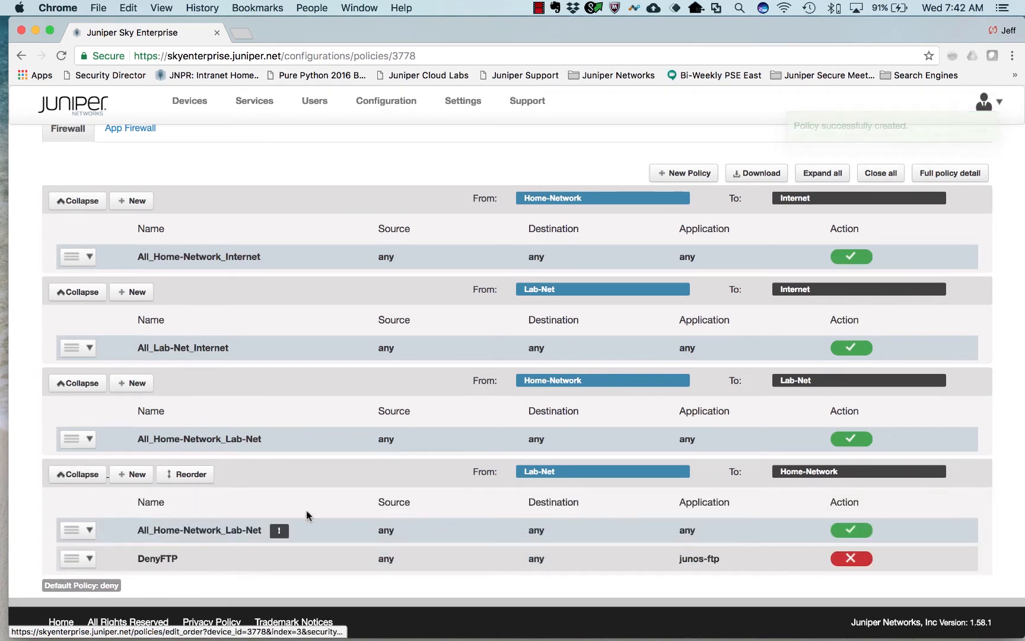
pyautogui.scroll(-3)
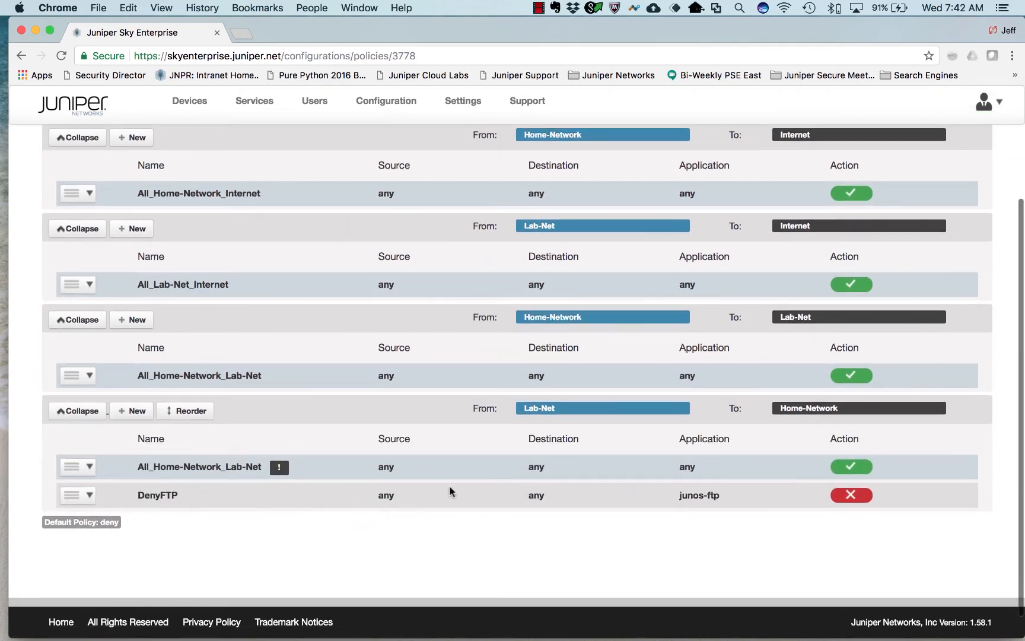
pyautogui.moveTo(271, 482)
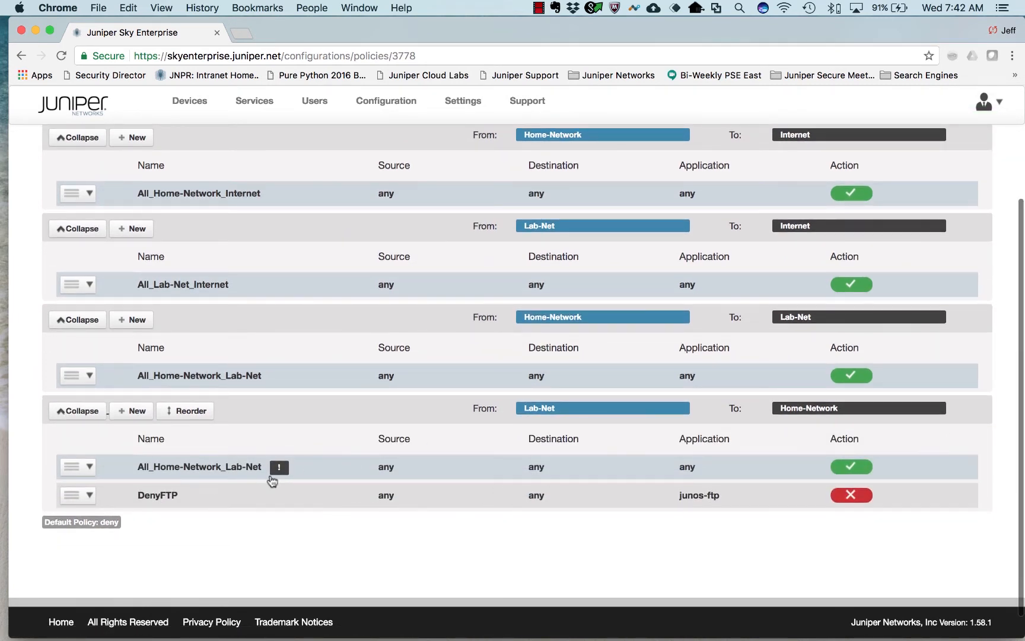
pyautogui.moveTo(280, 468)
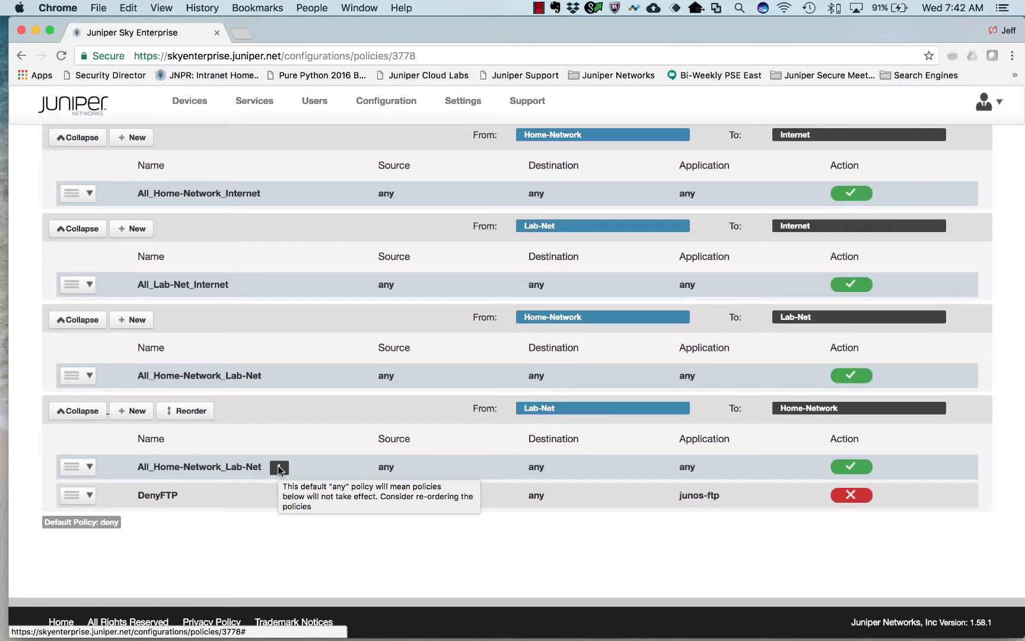
pyautogui.click(190, 411)
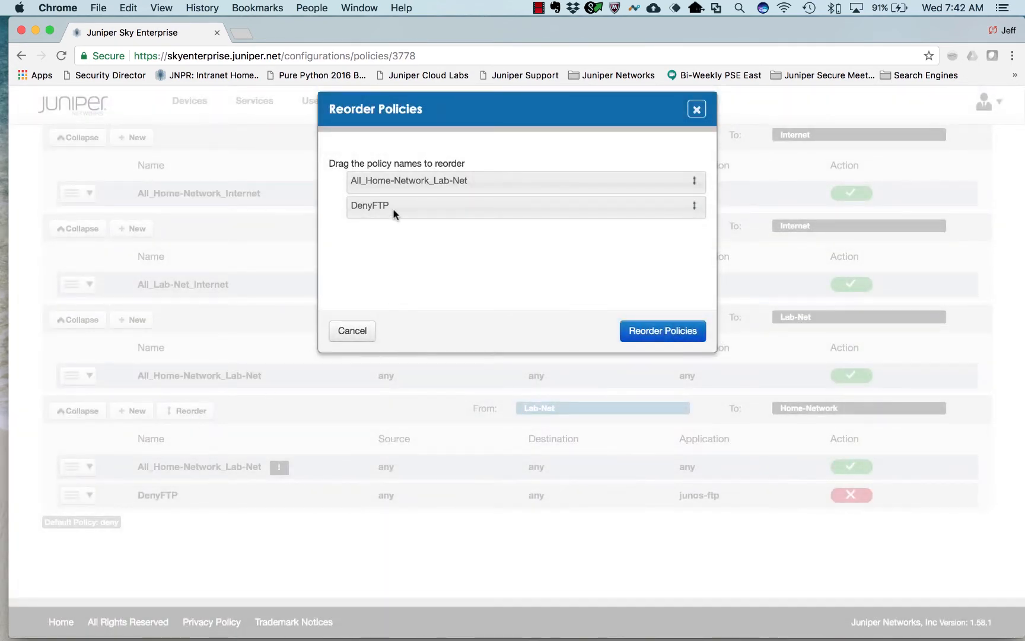
pyautogui.moveTo(393, 205); pyautogui.dragTo(392, 180)
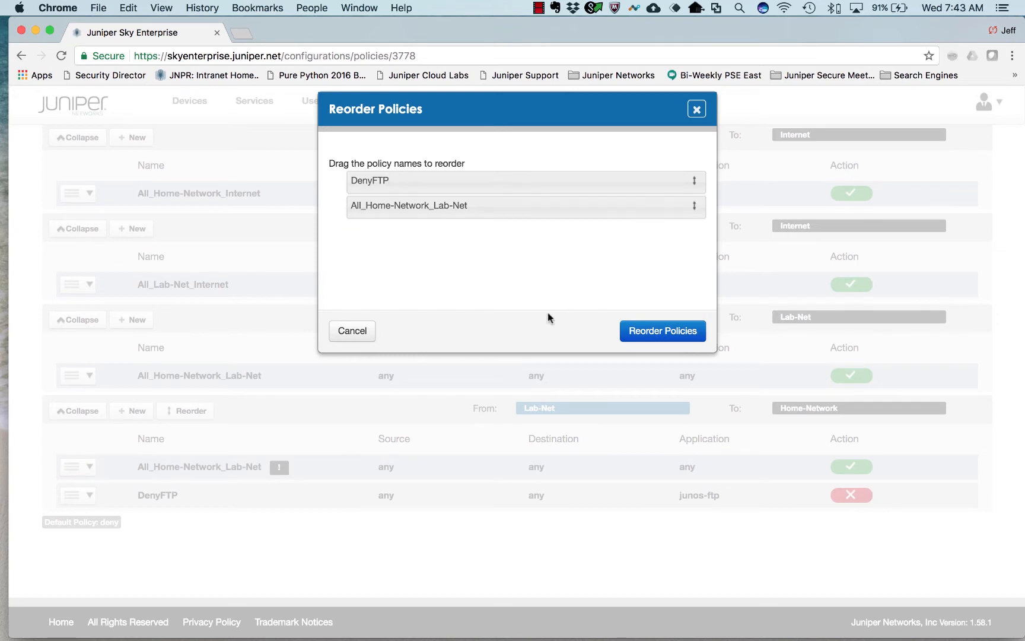
pyautogui.click(662, 331)
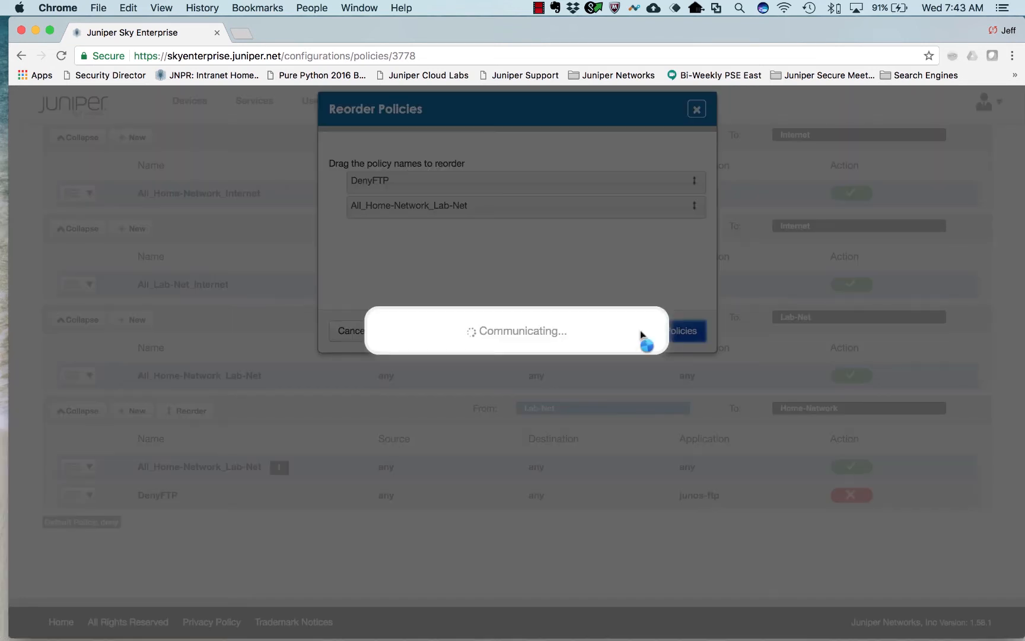
pyautogui.click(683, 332)
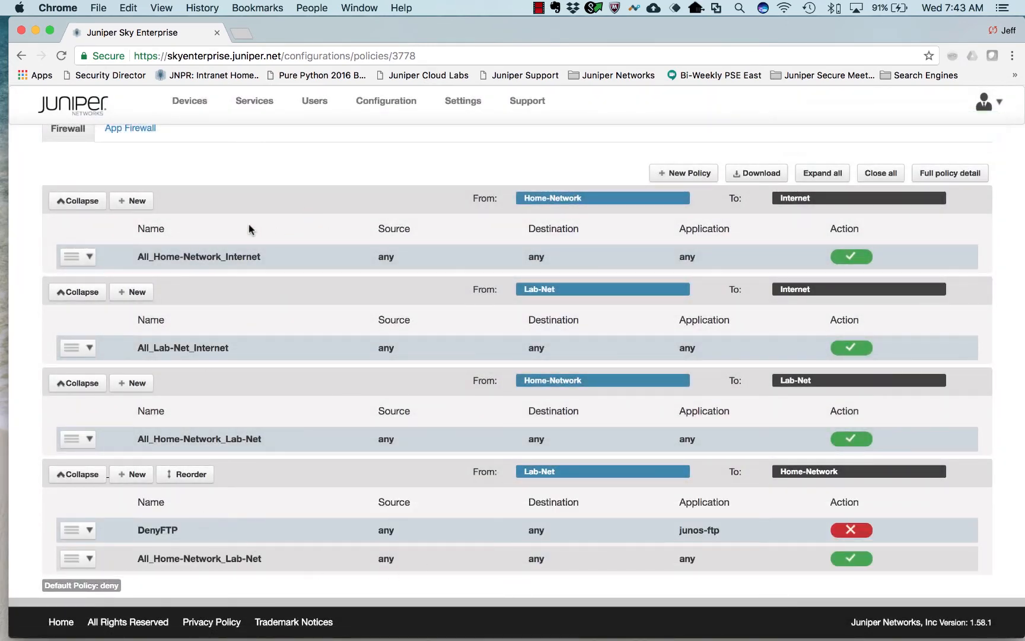
pyautogui.moveTo(130, 137)
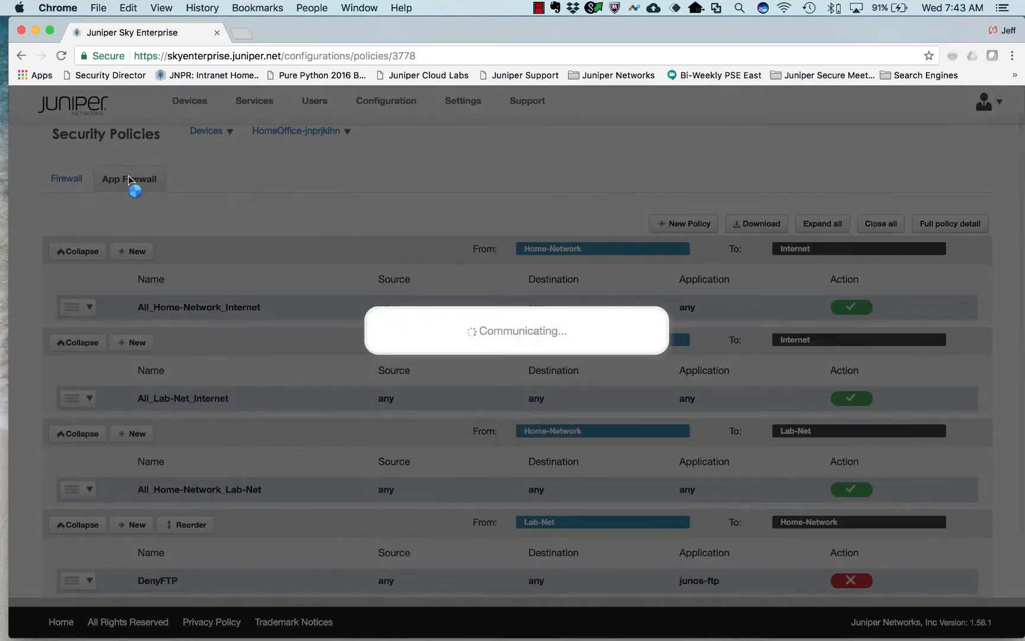
# Start a new app firewall rule set, entering an initial name and default rule permit.
pyautogui.click(129, 178)
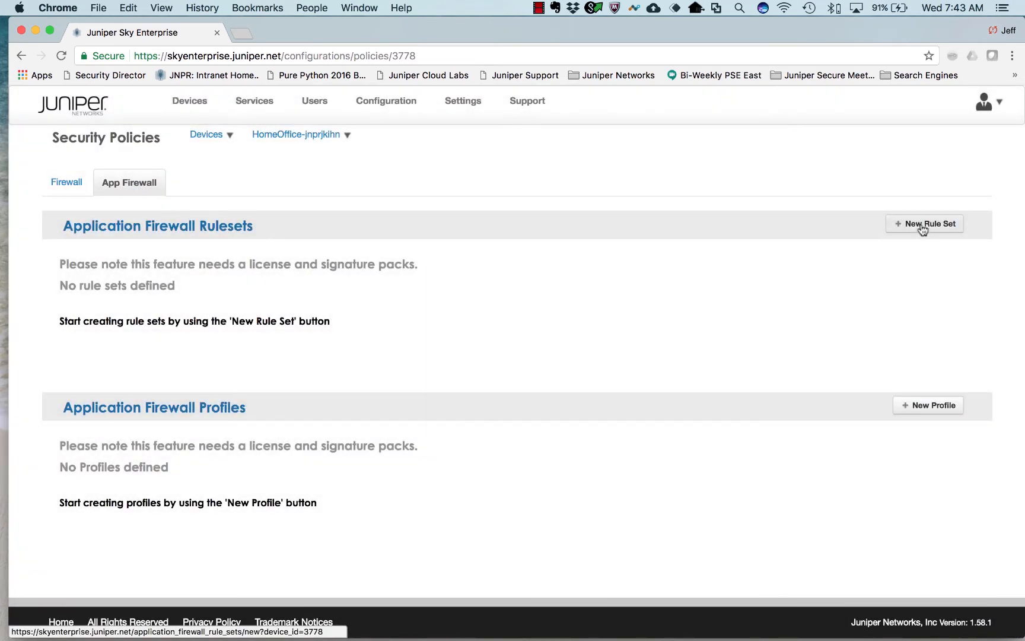
pyautogui.click(925, 223)
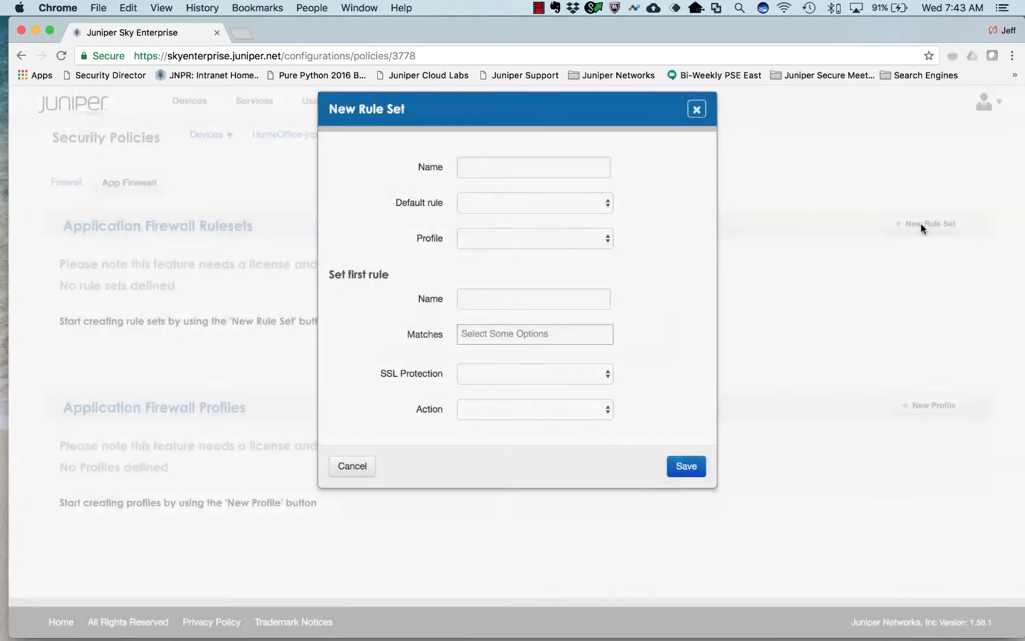
pyautogui.click(534, 168)
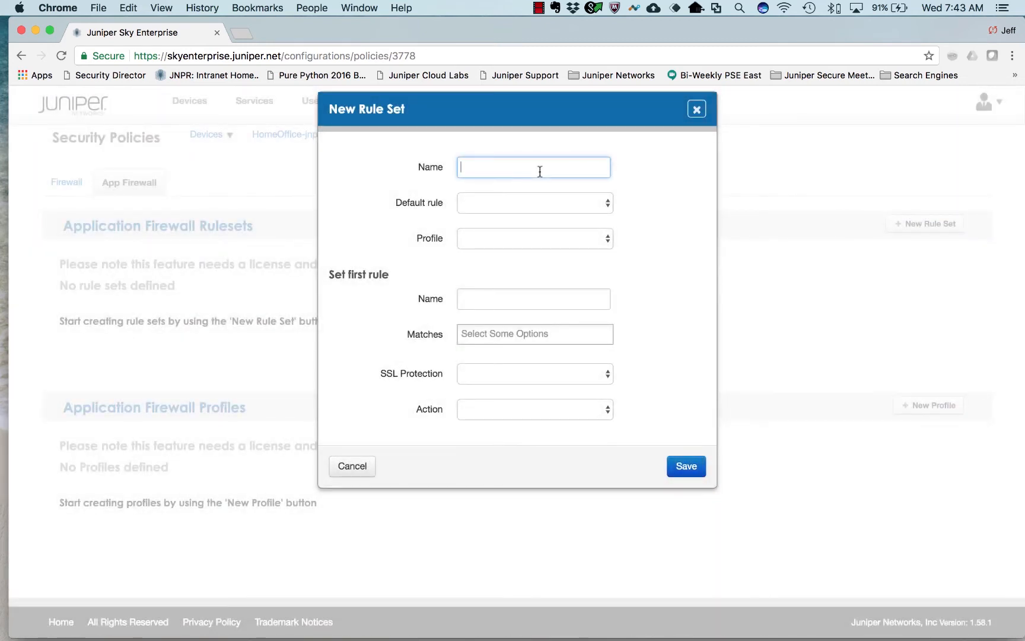
pyautogui.write('Netfli')
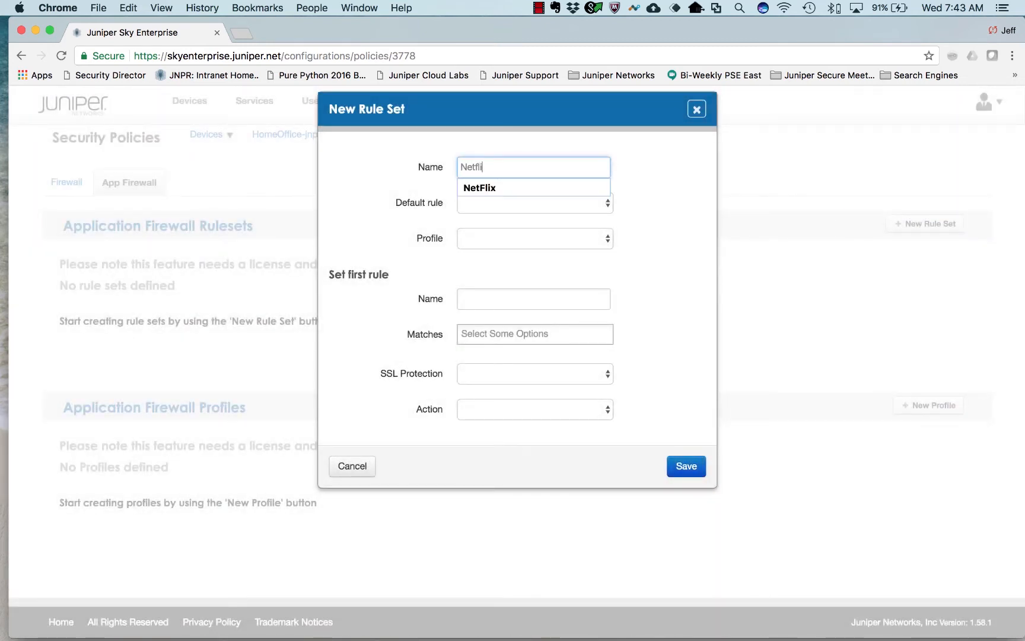
pyautogui.write('x')
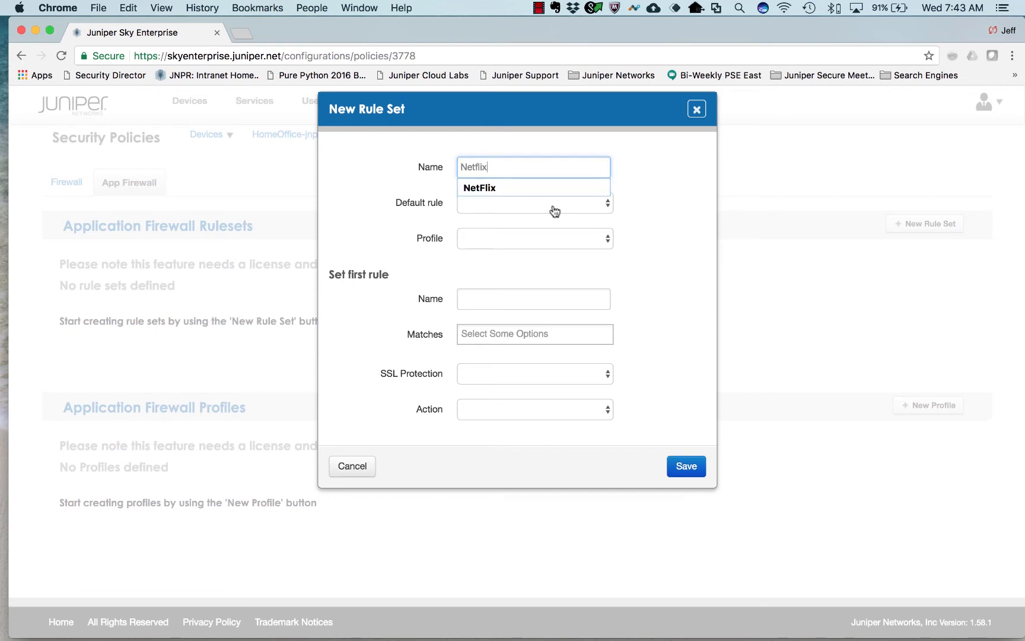
pyautogui.click(536, 203)
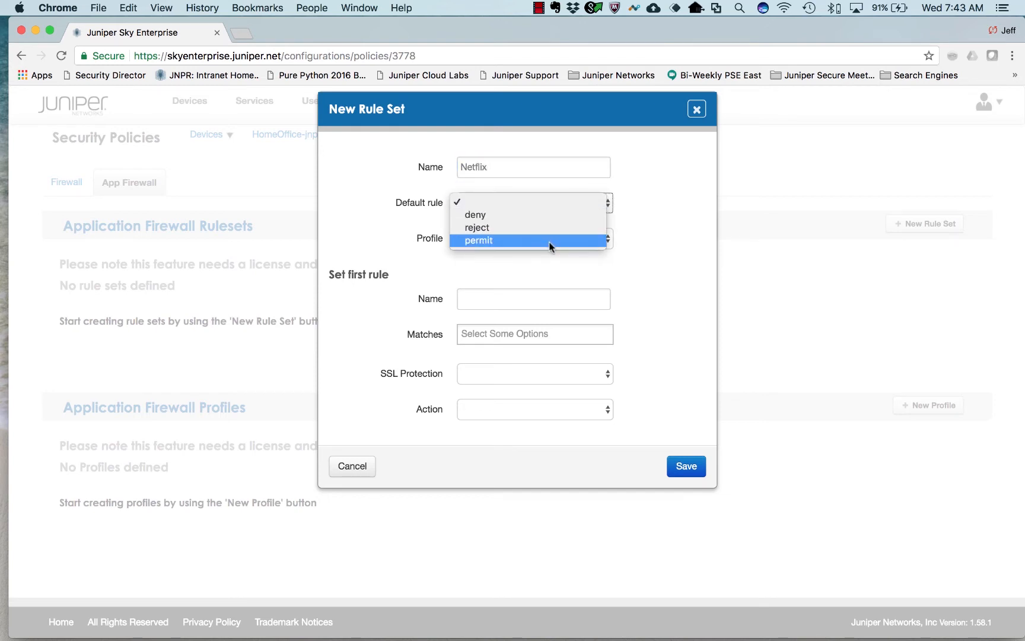
pyautogui.click(477, 241)
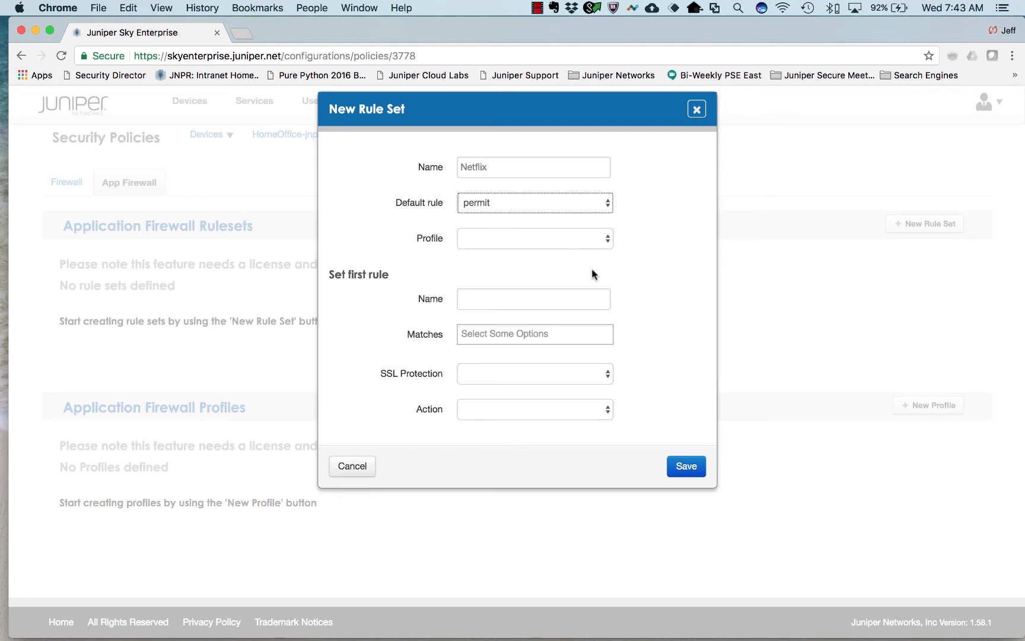
# Add a first rule Netflix matching junos:NETFLIX-STREAM with action deny.
pyautogui.click(534, 299)
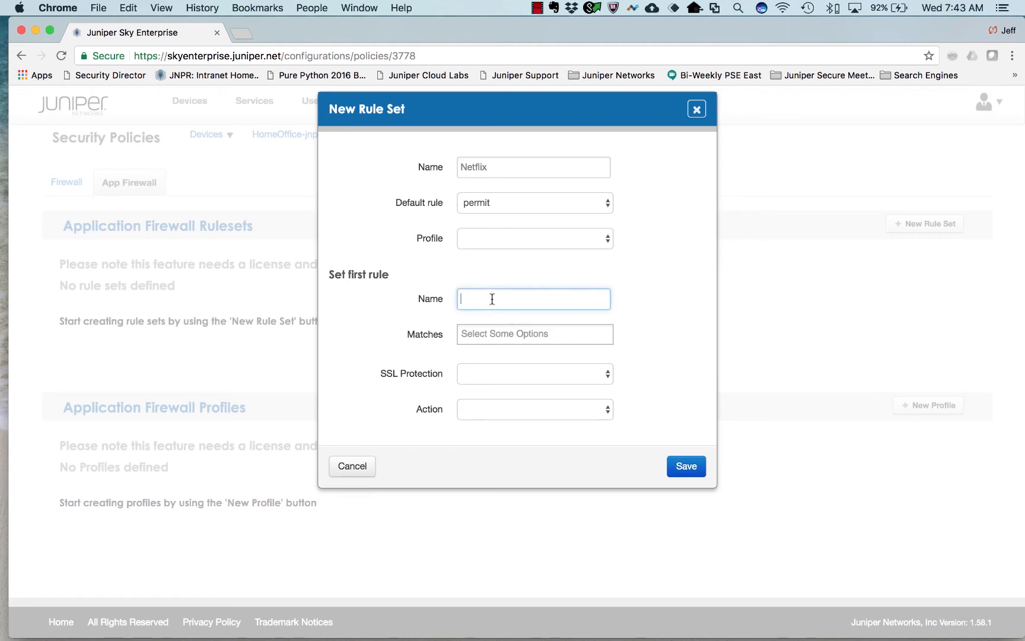
pyautogui.write('Netflix')
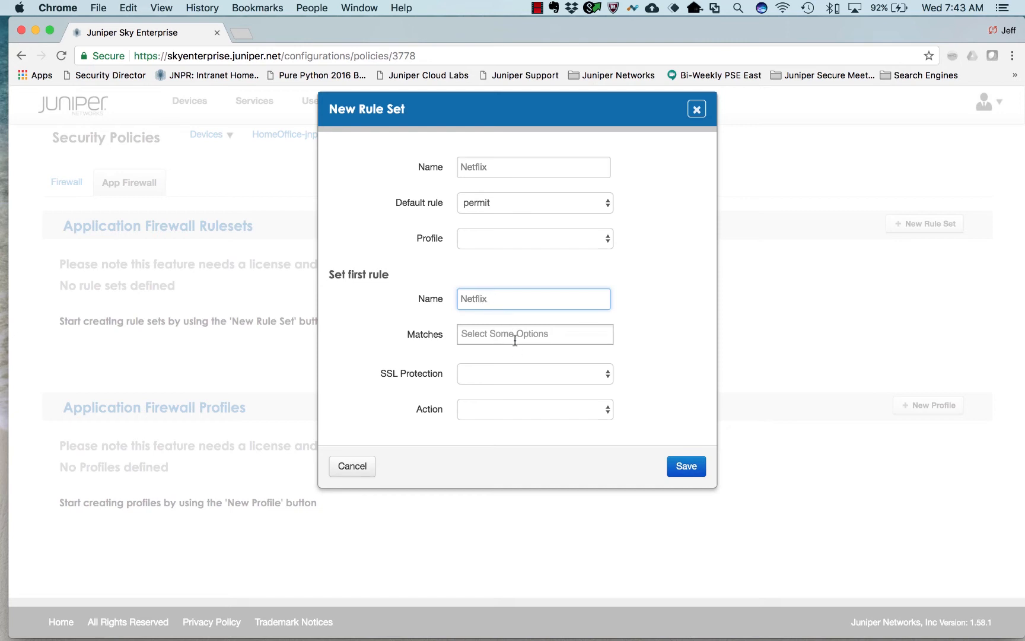
pyautogui.click(535, 334)
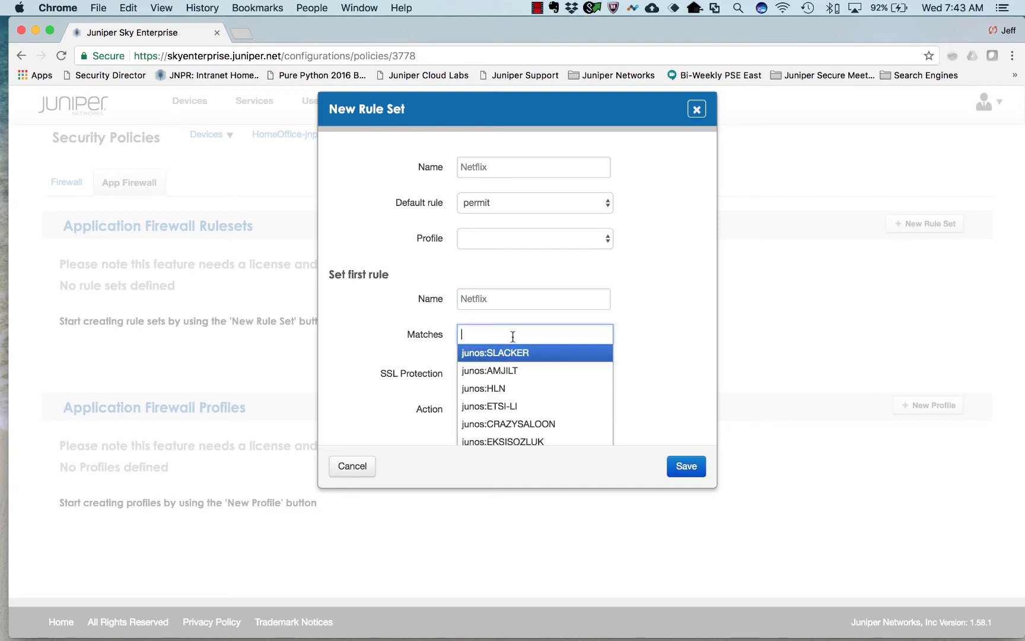
pyautogui.write('netf')
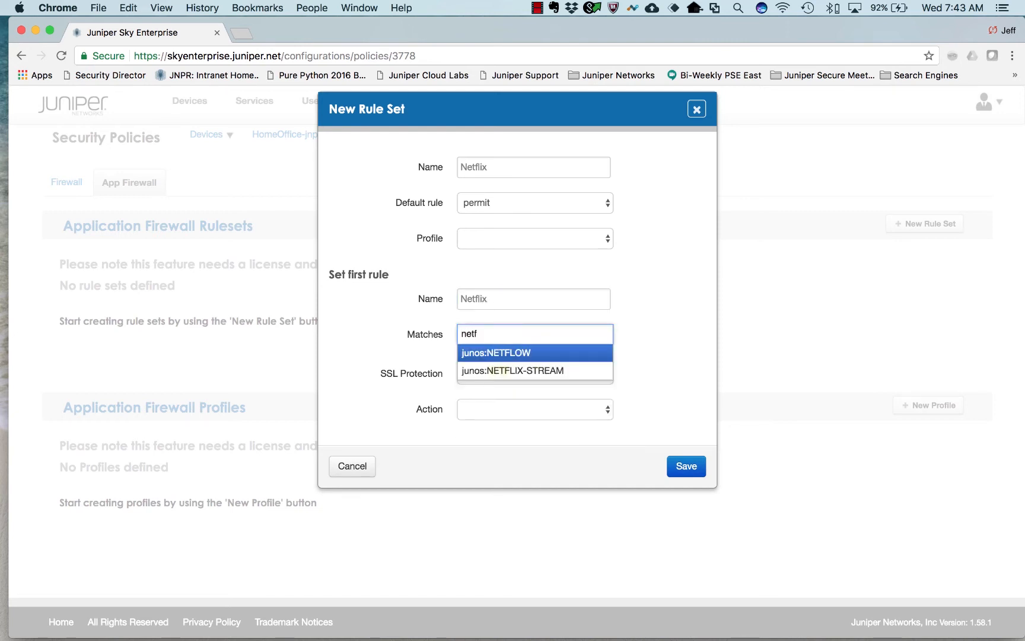
pyautogui.write('lix')
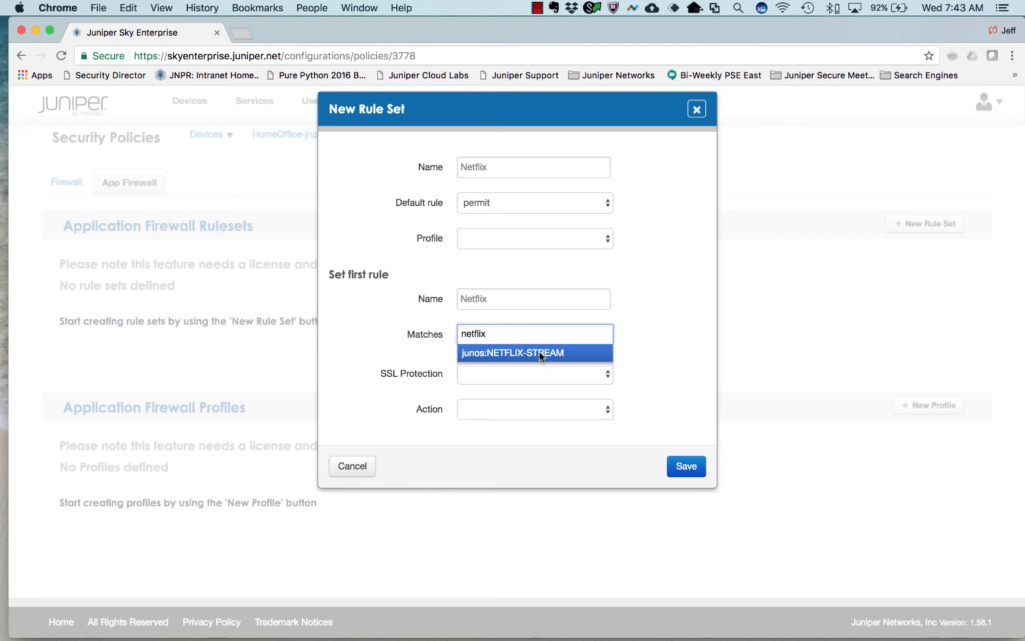
pyautogui.click(535, 353)
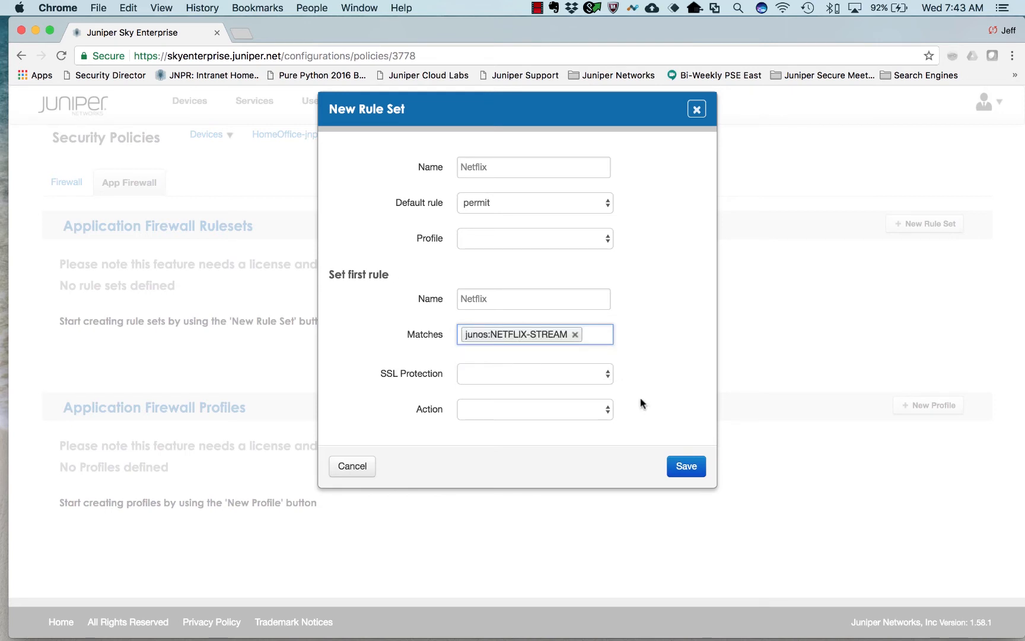
pyautogui.click(535, 410)
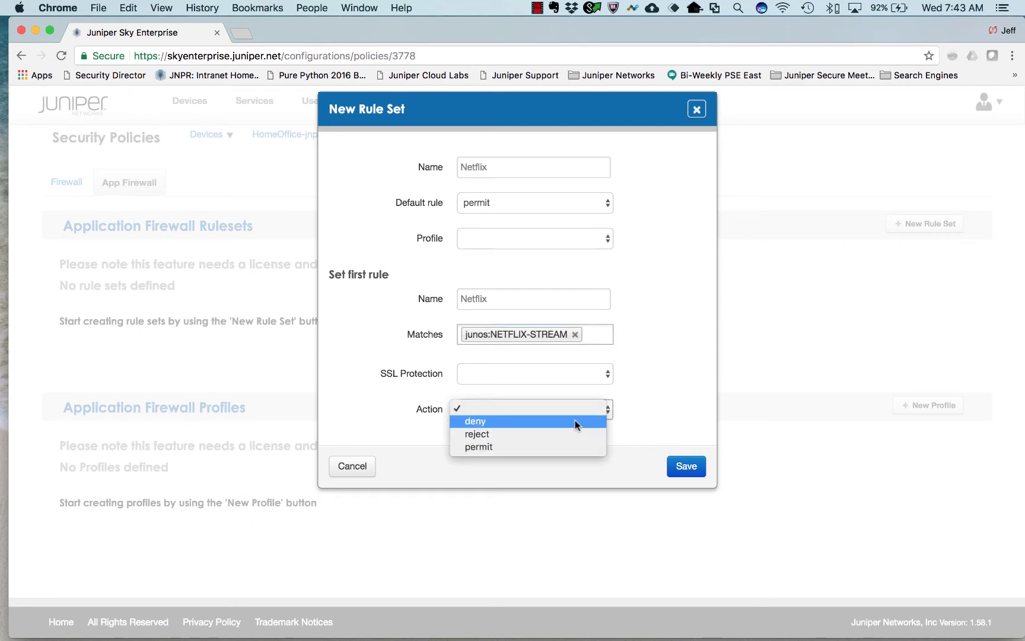
pyautogui.click(475, 421)
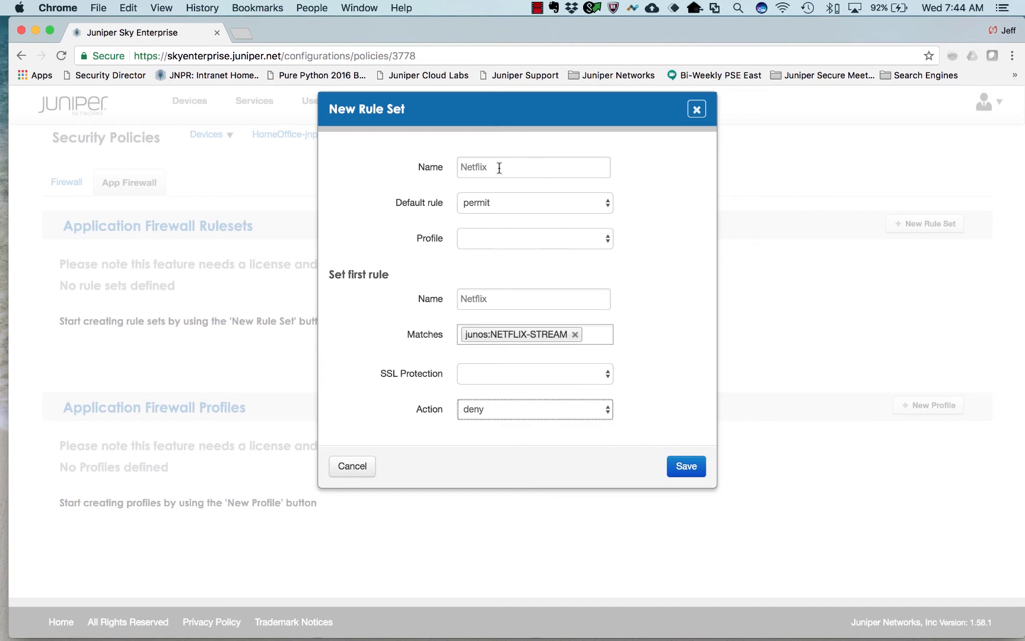
# Name the rule set StreamApps and save it.
pyautogui.write('Stream')
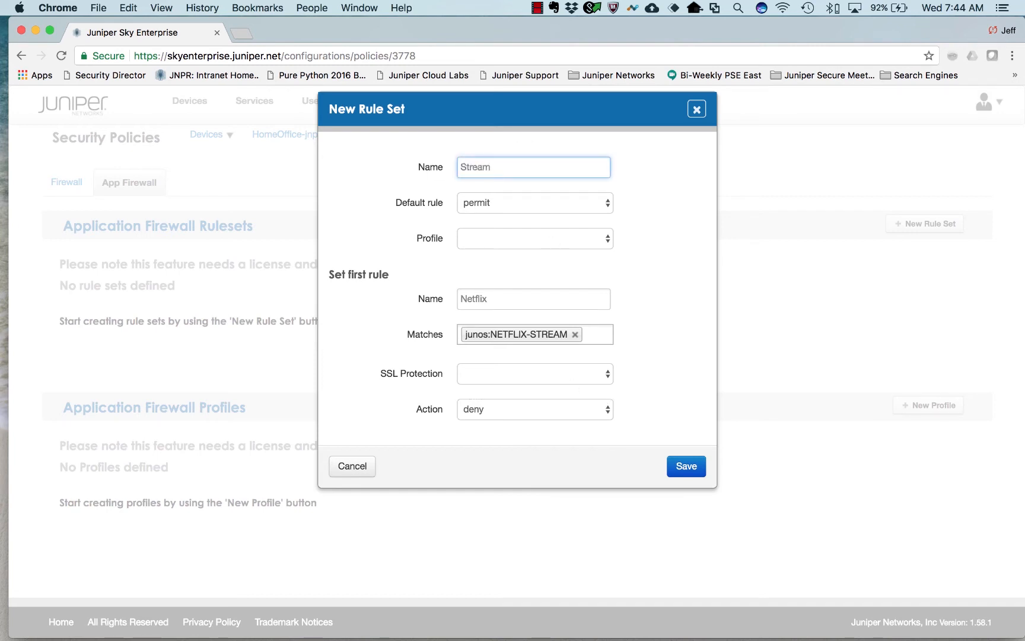
pyautogui.write('Apps')
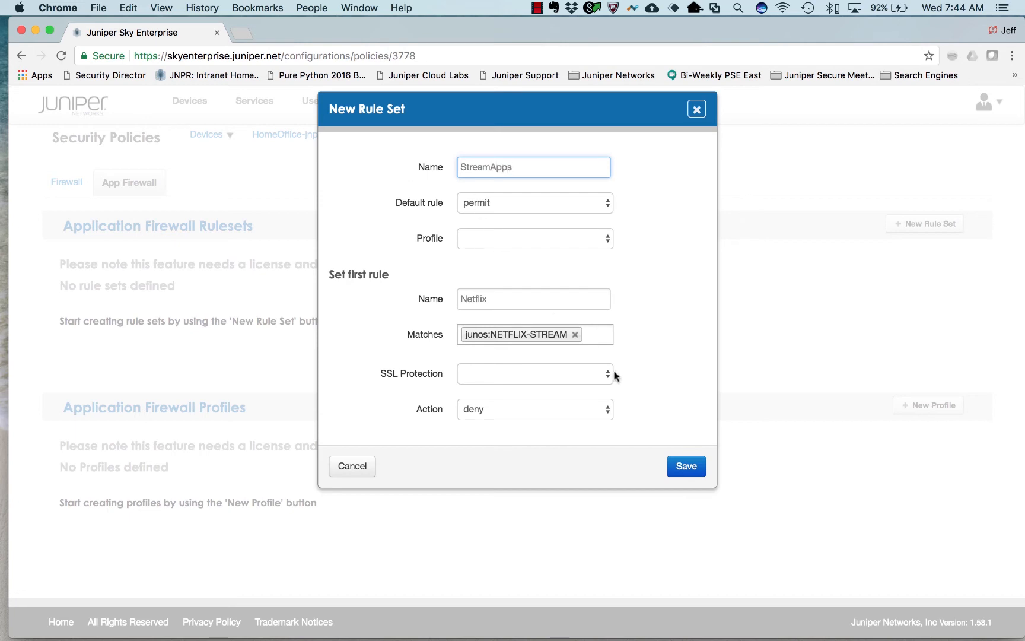
pyautogui.click(686, 466)
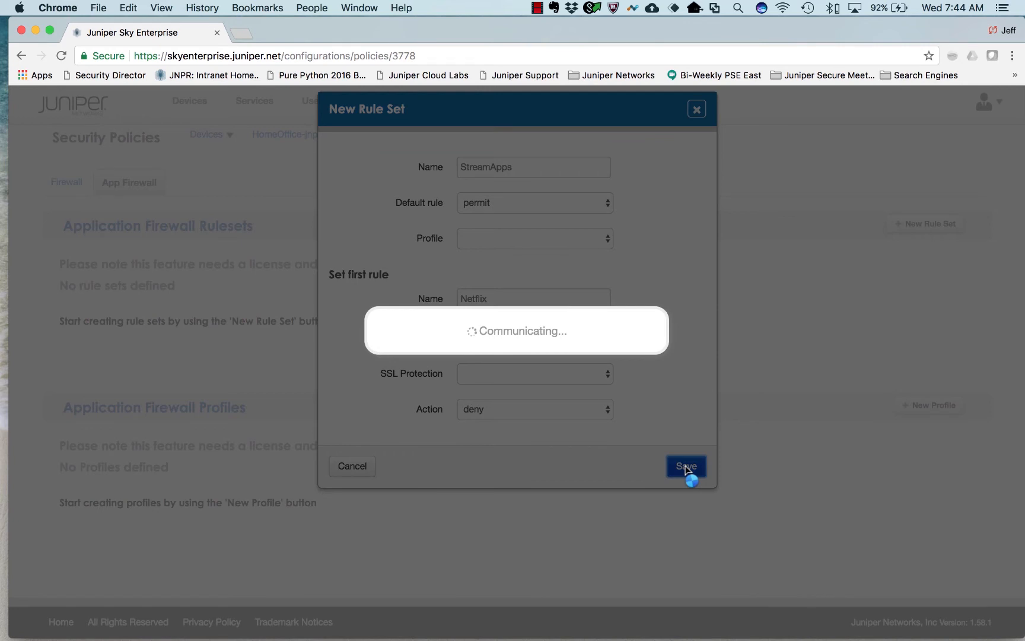
# Save the StreamApps rule set and return to the firewall policies list.
pyautogui.click(686, 467)
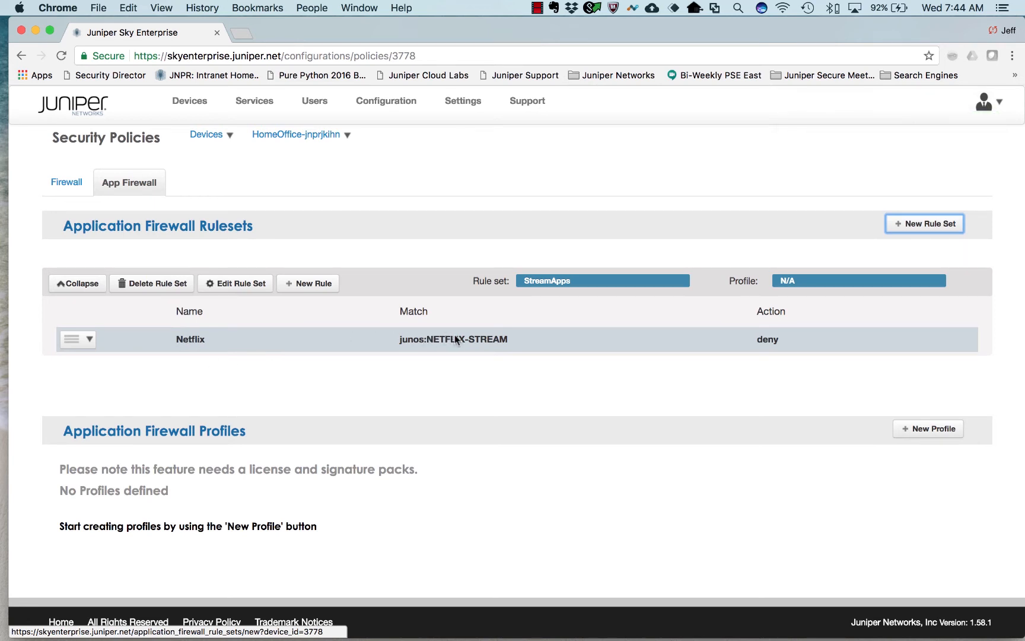
pyautogui.moveTo(198, 352)
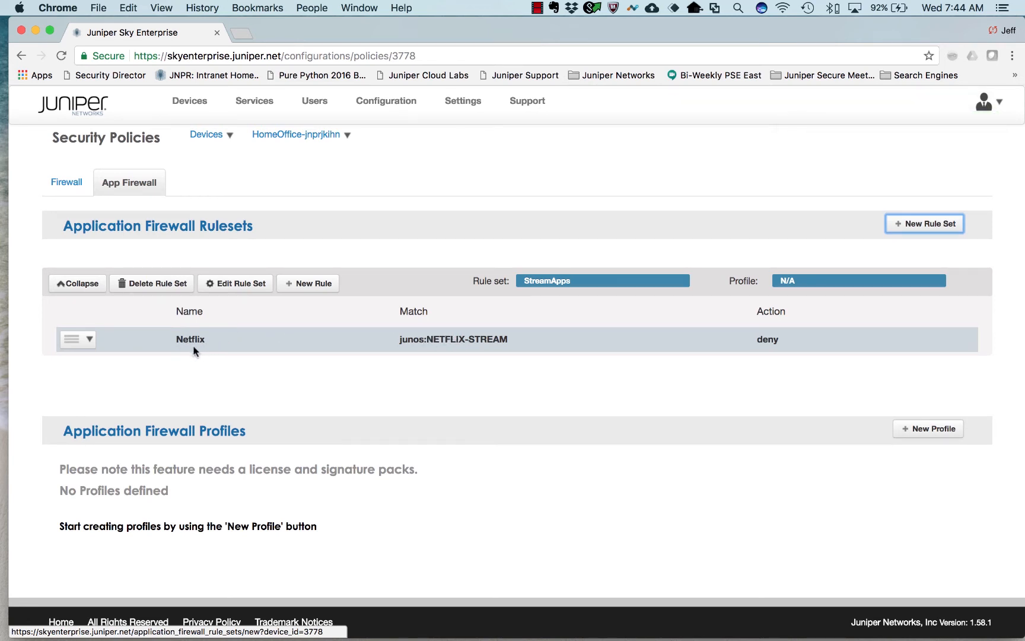
pyautogui.moveTo(120, 156)
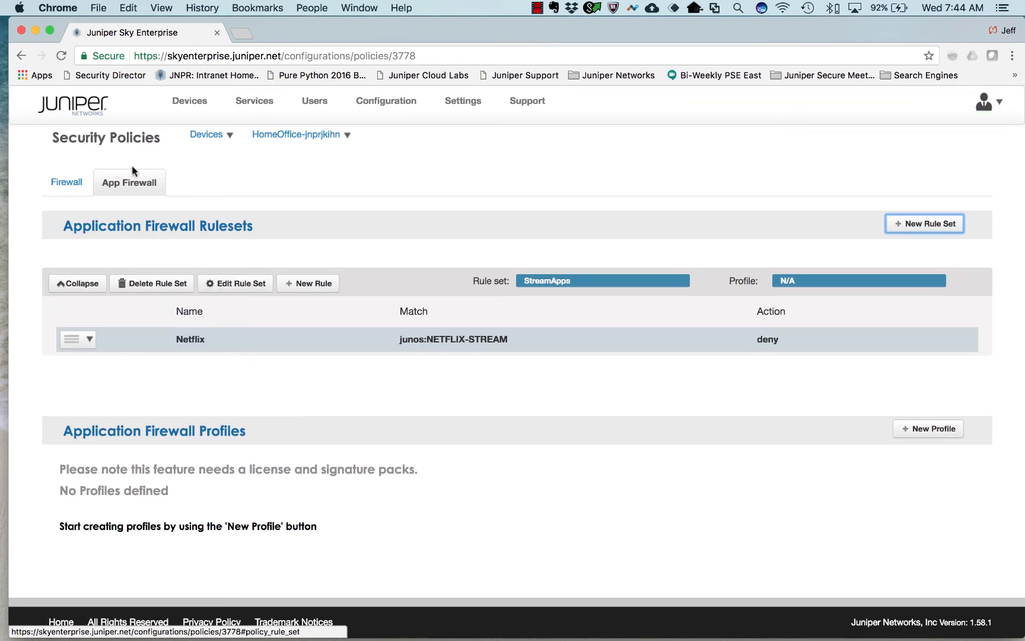
pyautogui.click(67, 183)
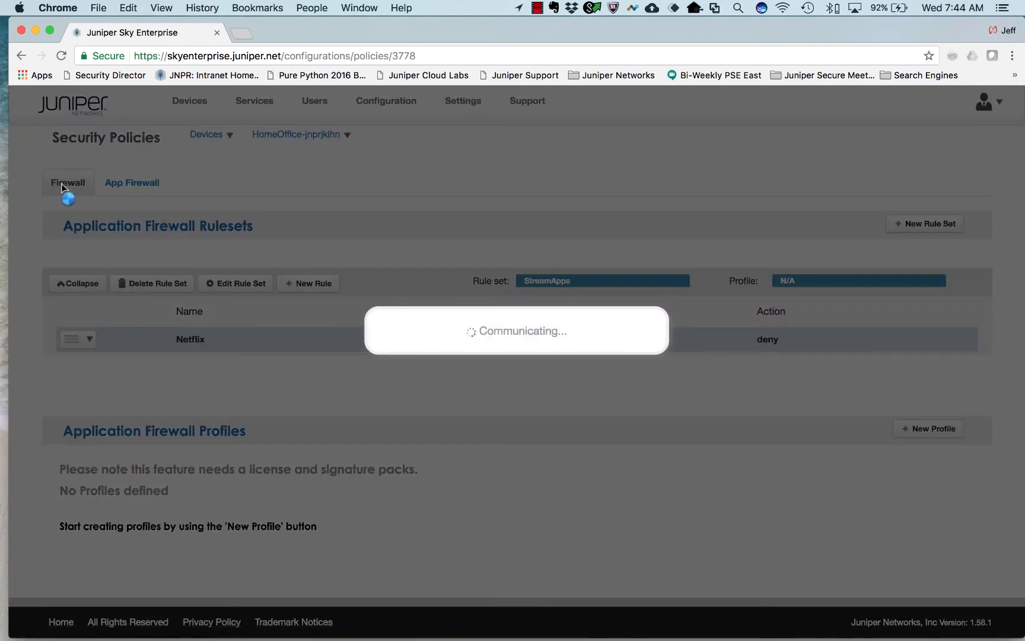
# Edit All_Home-Network_Internet, set its Application Firewall to StreamApps and save the policy.
pyautogui.click(67, 183)
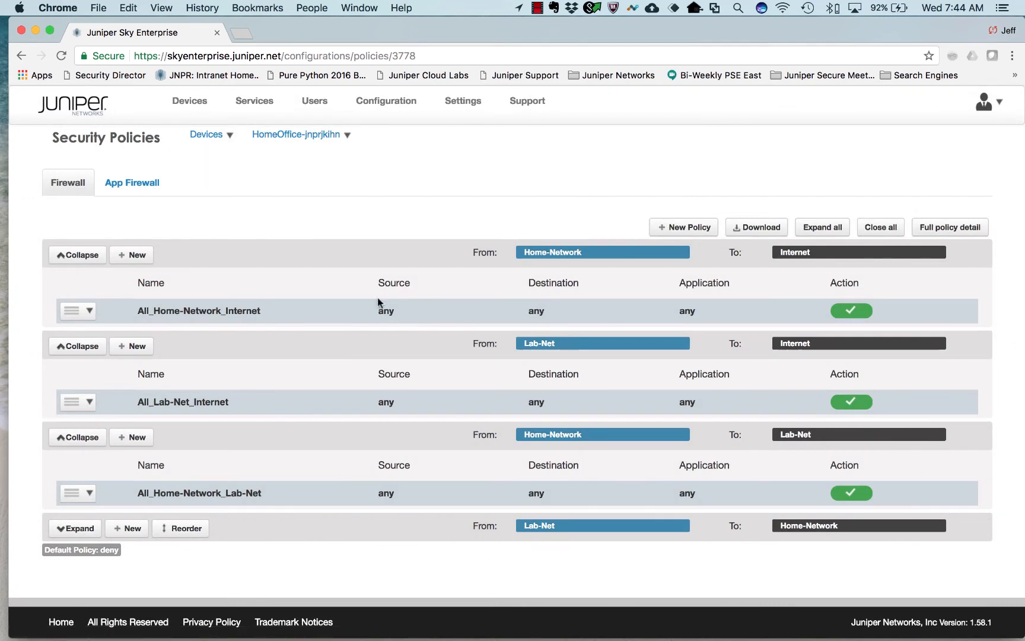
pyautogui.moveTo(92, 311)
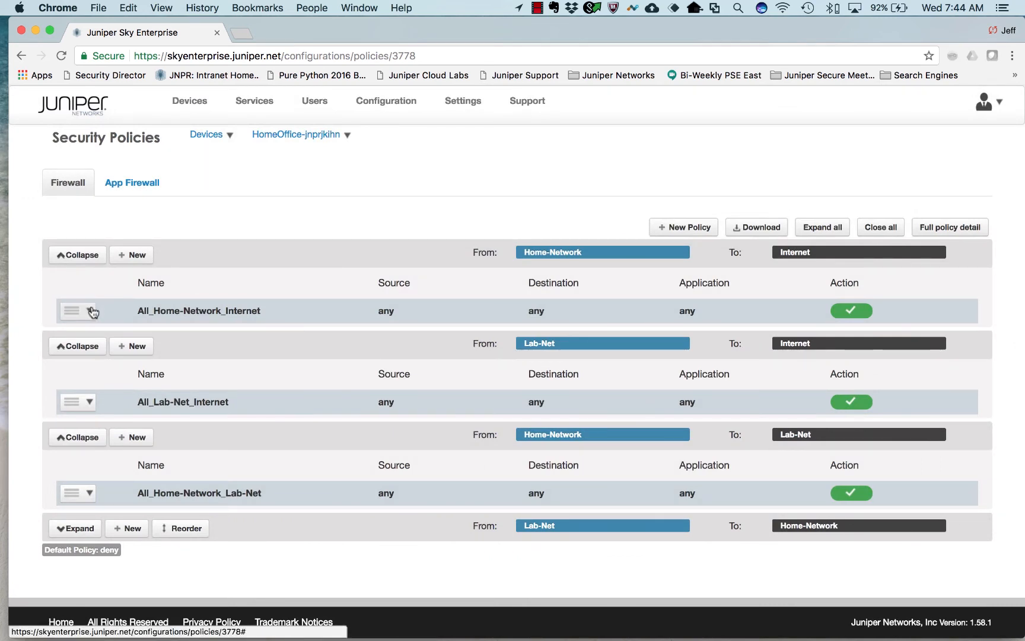
pyautogui.click(74, 311)
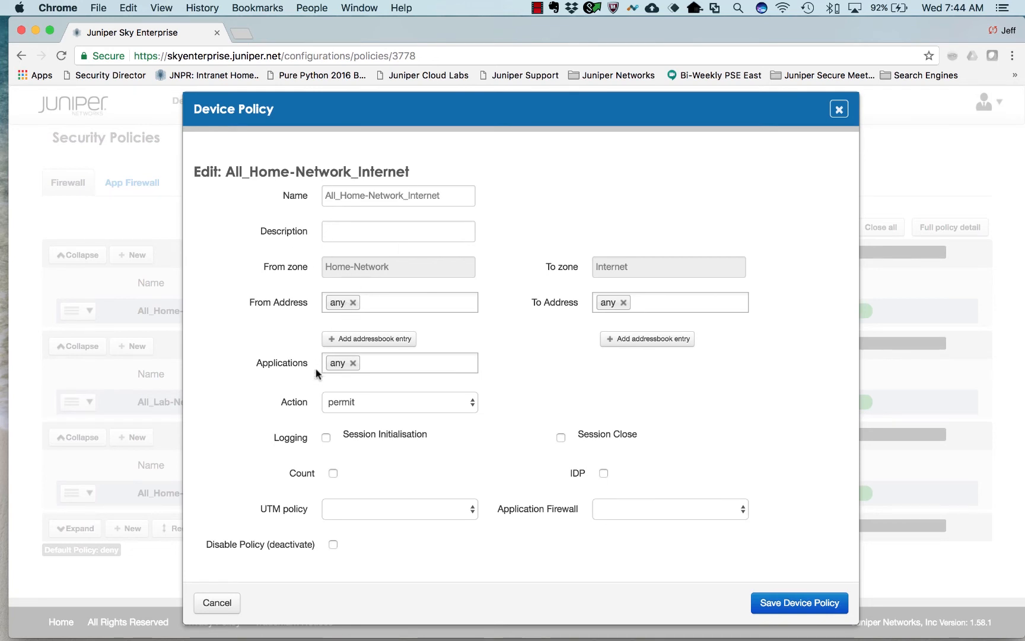
pyautogui.moveTo(627, 420)
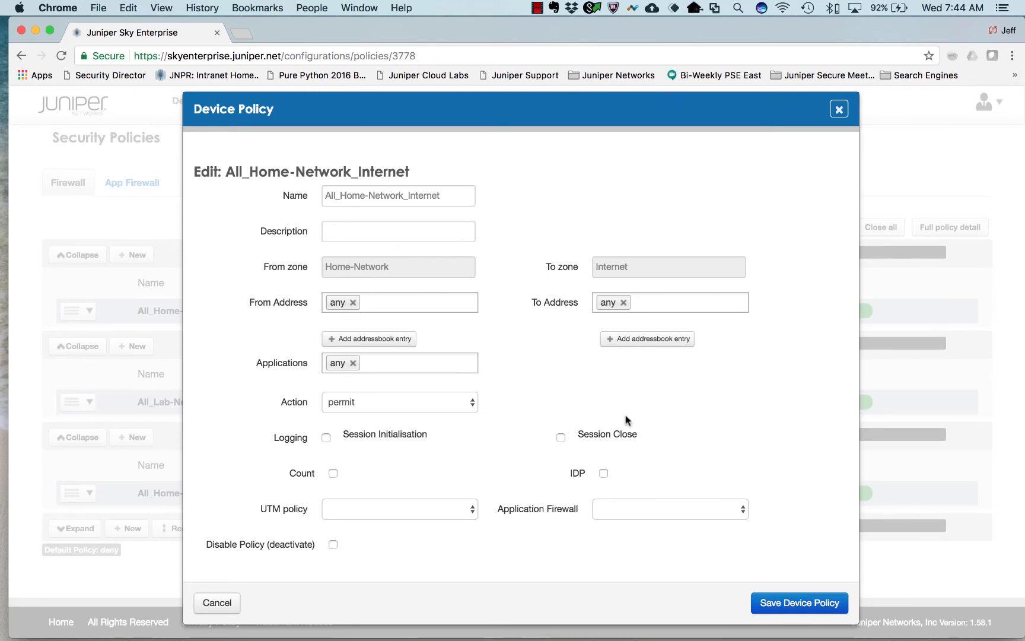
pyautogui.click(669, 509)
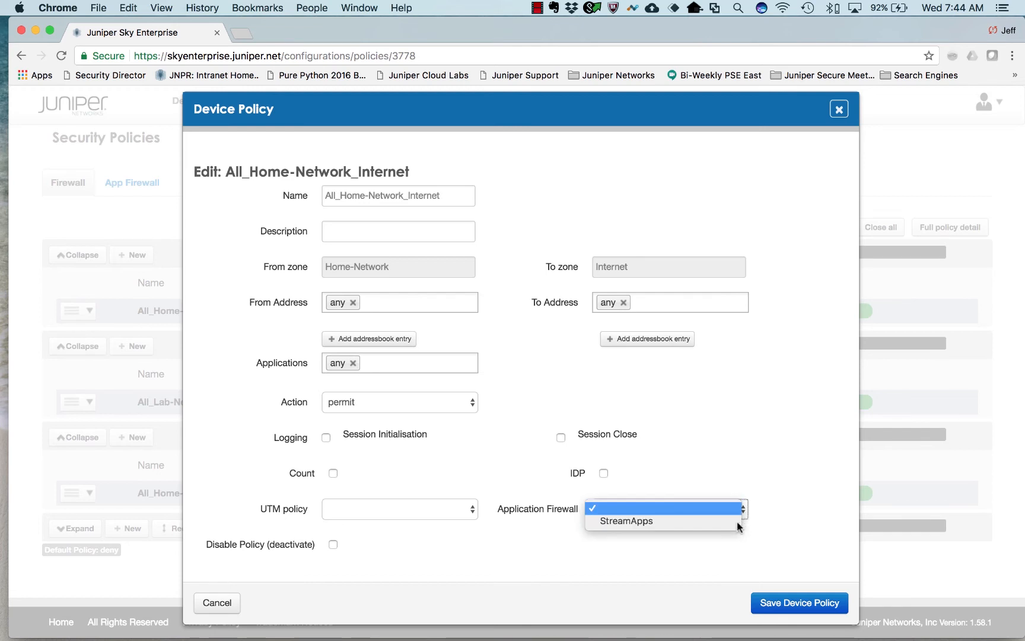
pyautogui.click(625, 521)
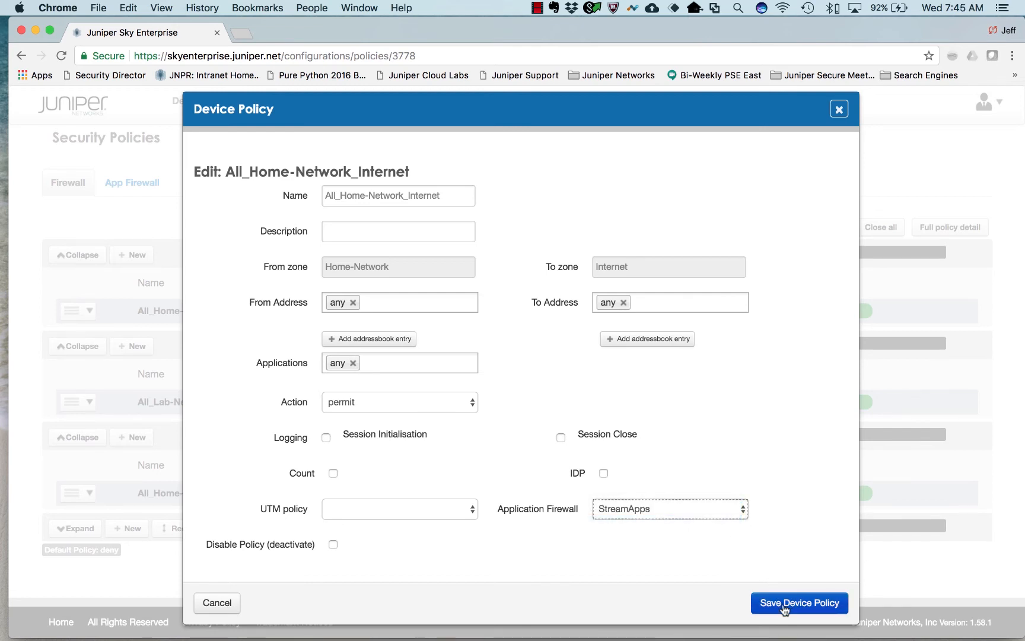
pyautogui.click(800, 602)
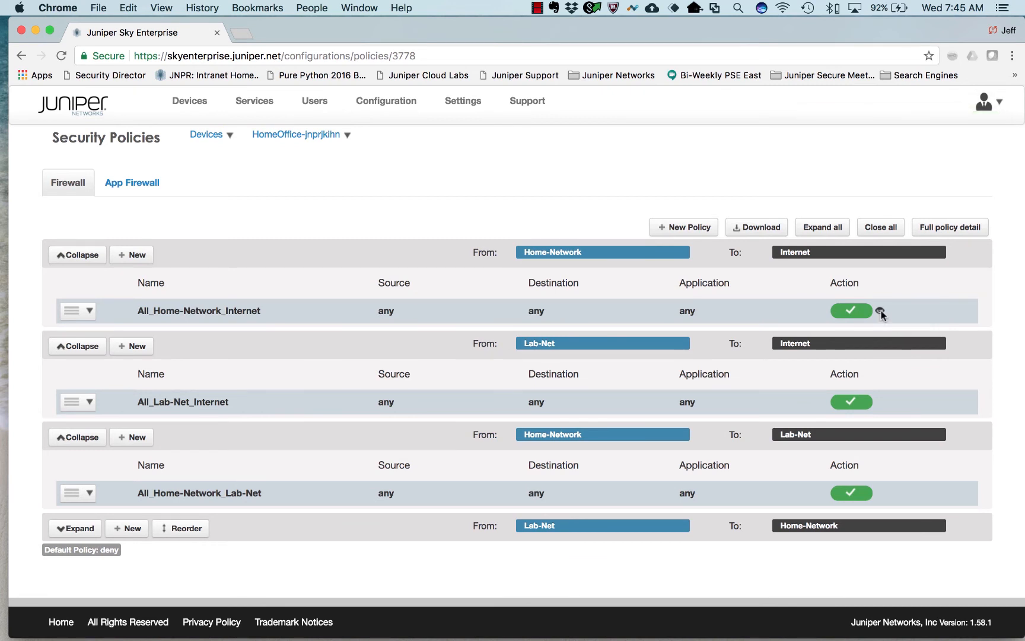
pyautogui.moveTo(879, 311)
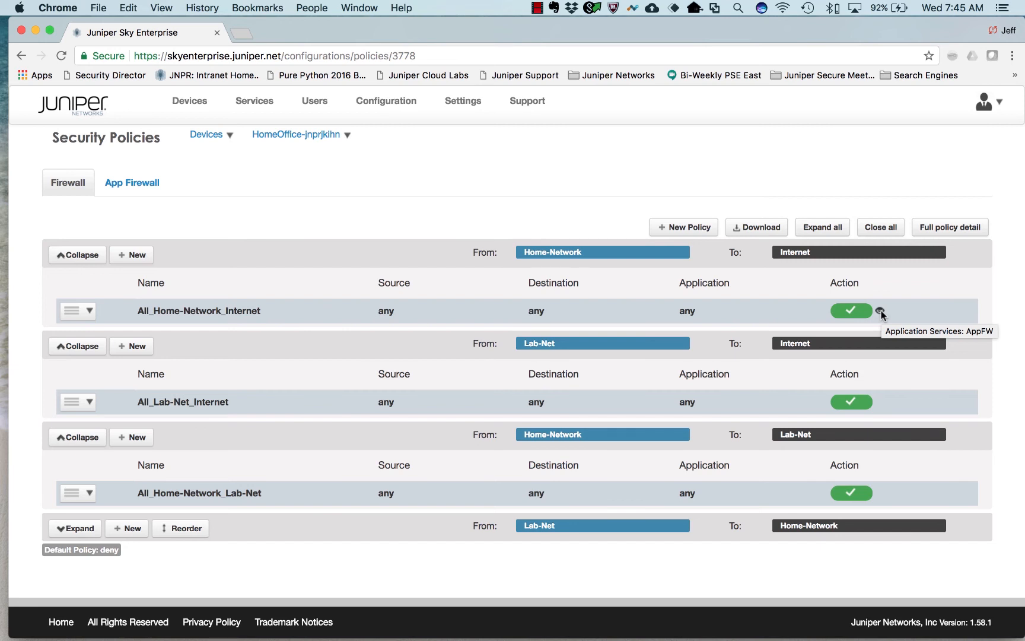
pyautogui.moveTo(895, 313)
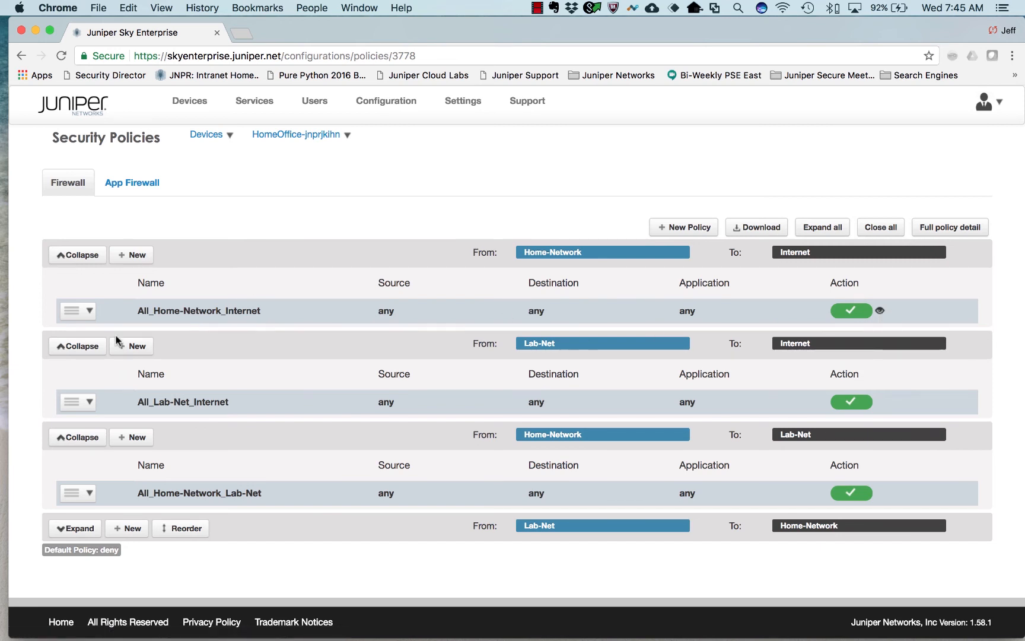
pyautogui.moveTo(539, 380)
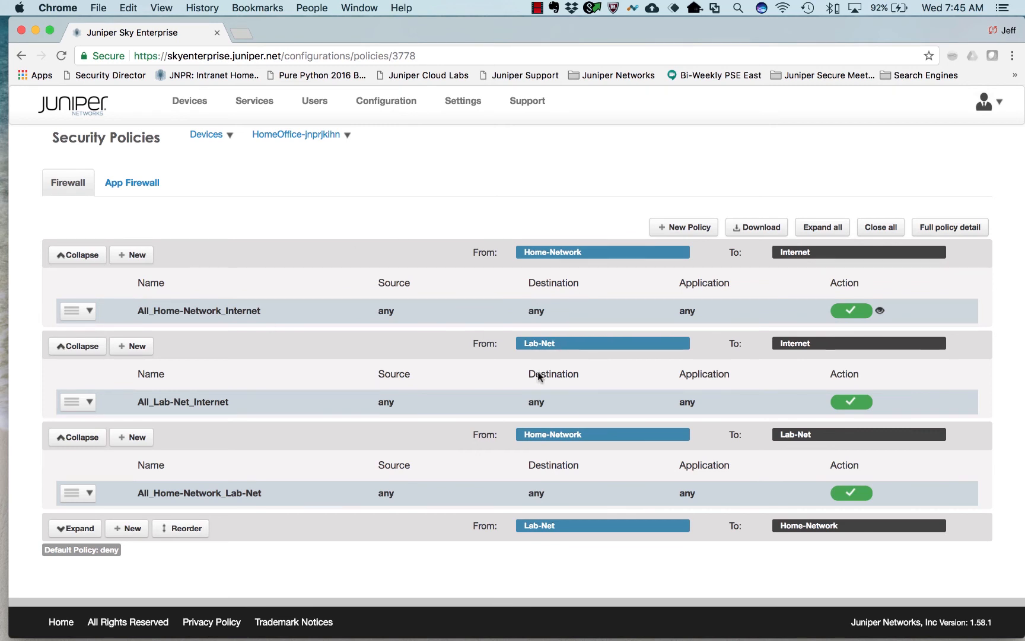
pyautogui.moveTo(649, 250)
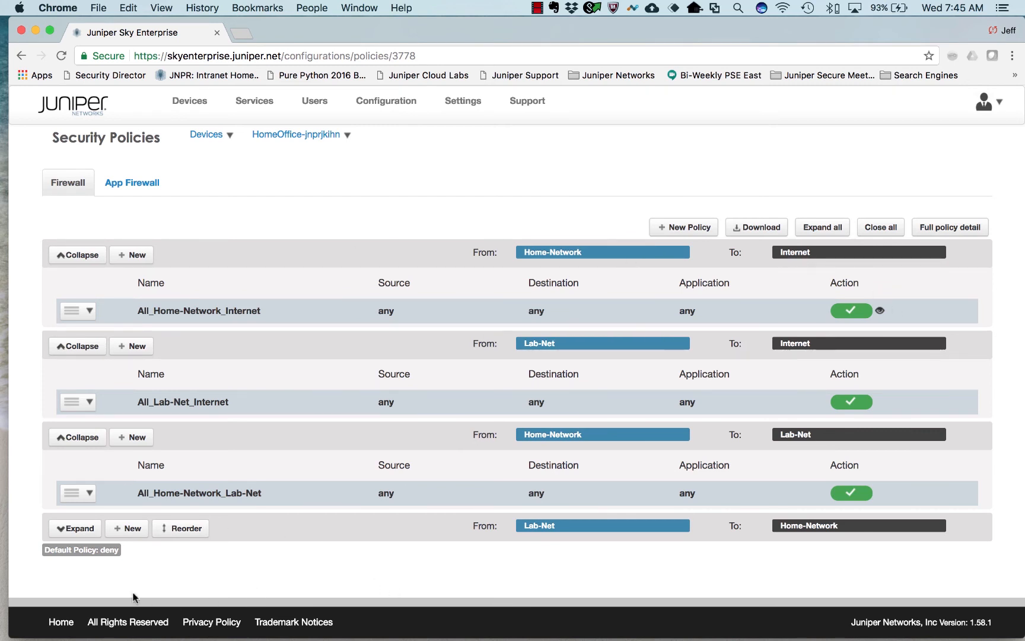
pyautogui.click(535, 8)
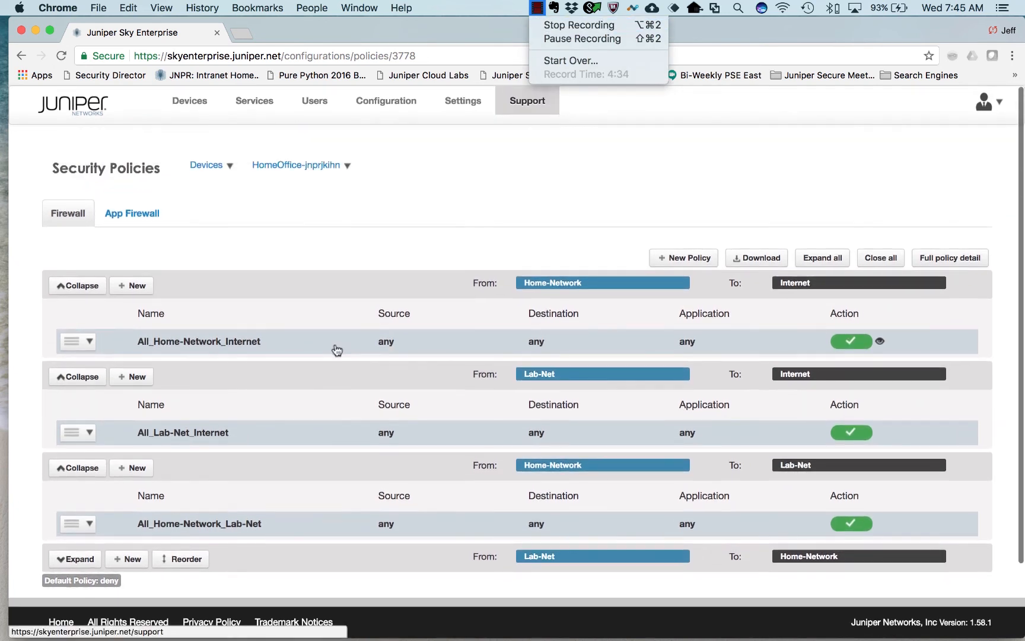
pyautogui.moveTo(298, 359)
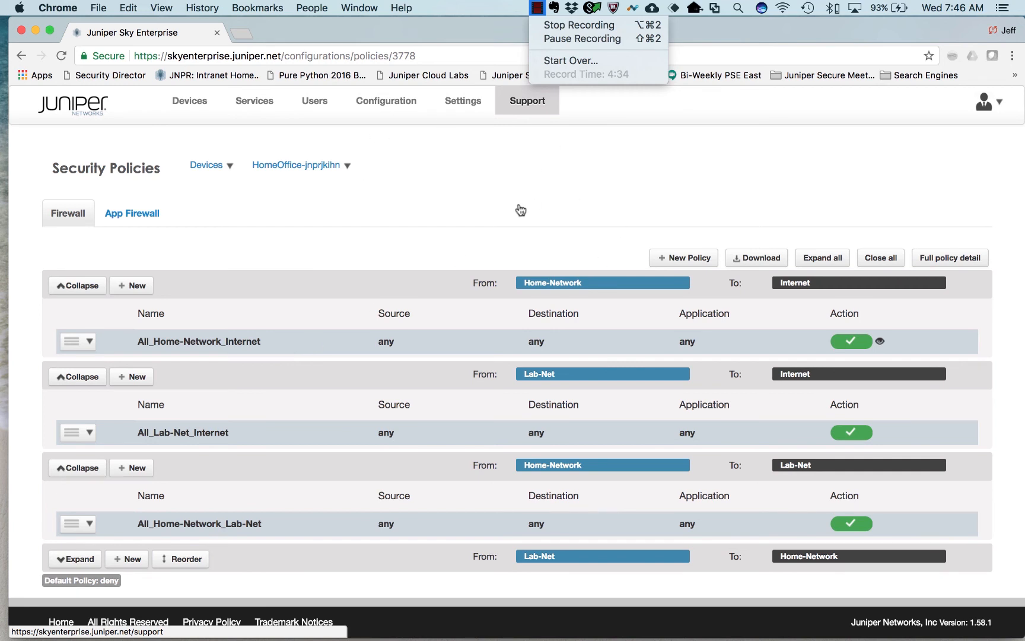
pyautogui.moveTo(603, 188)
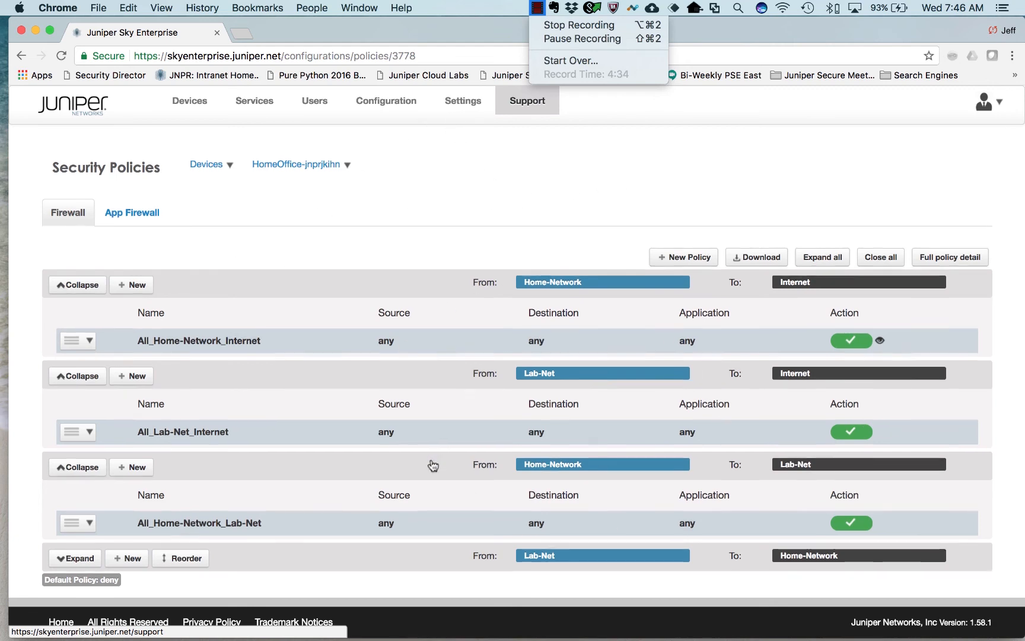
pyautogui.moveTo(156, 149)
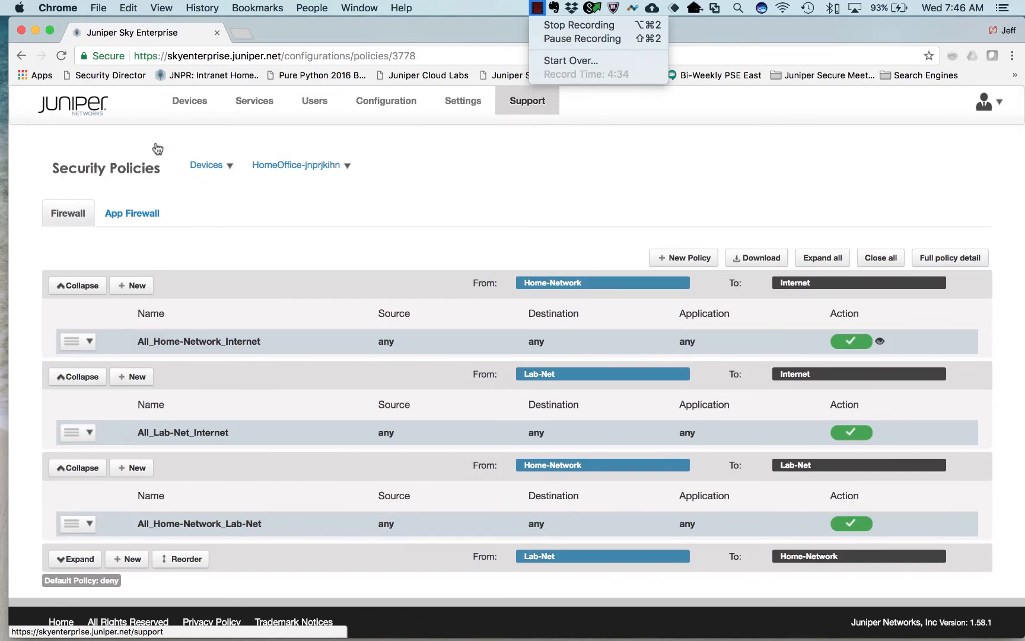